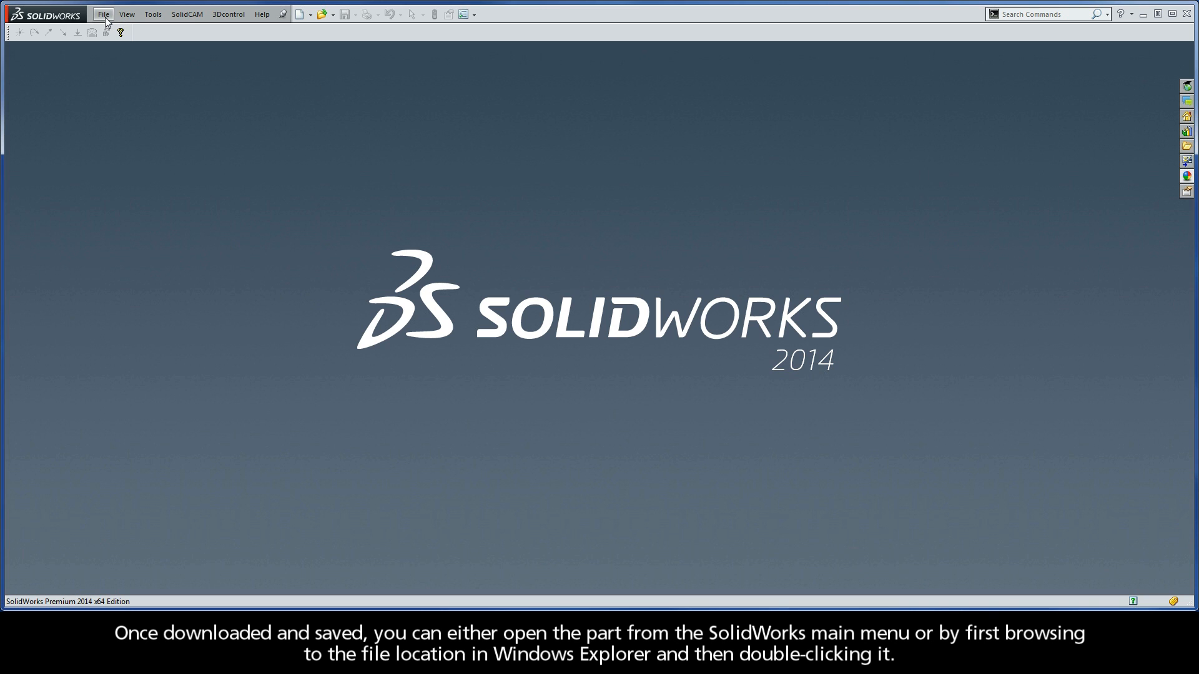
# - Open the SolidWorks File menu to reach the Simple_Cover part folder
pyautogui.click(102, 14)
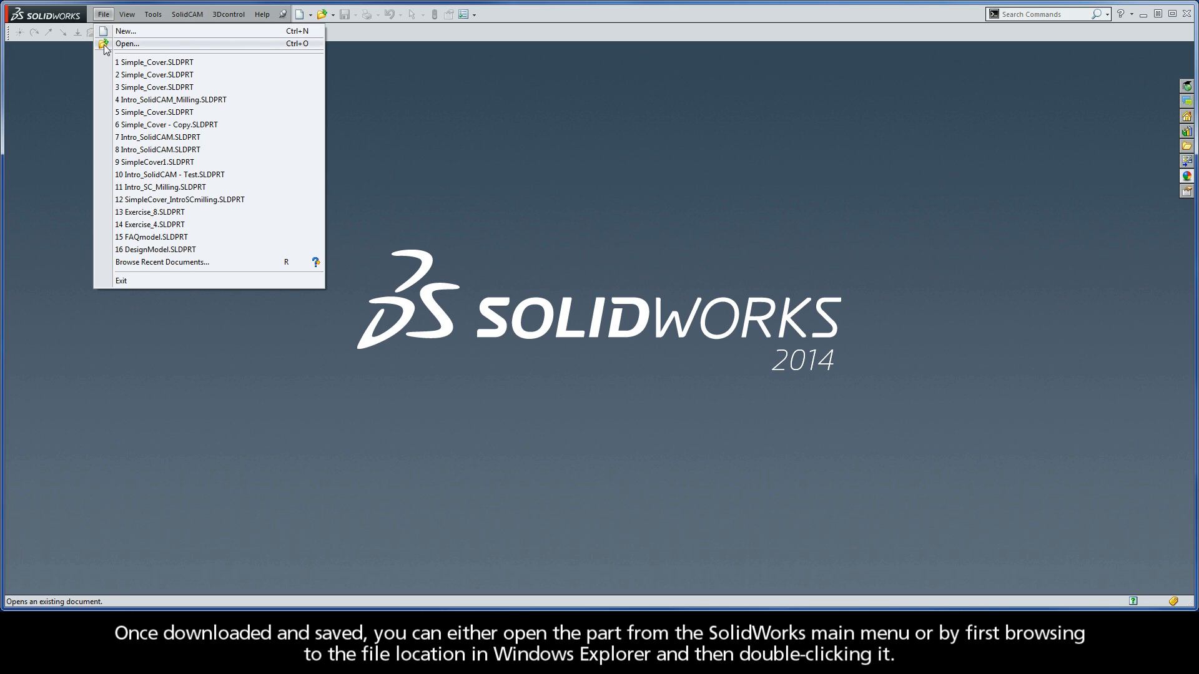
pyautogui.moveTo(126, 32)
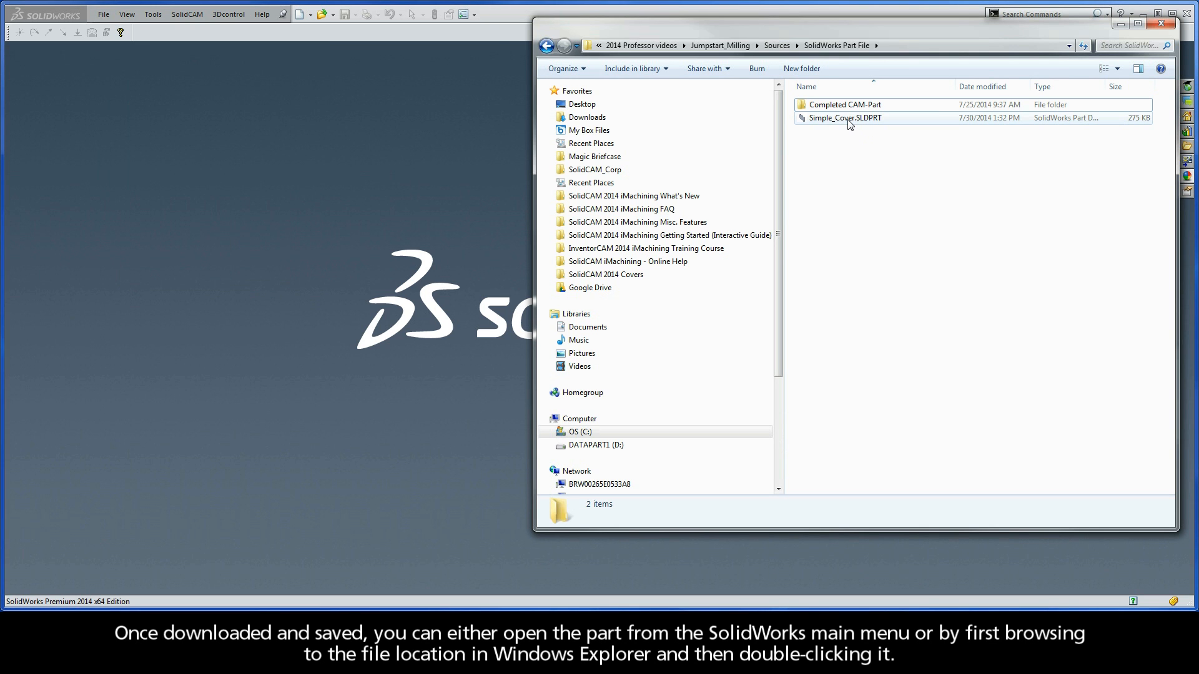
# - Select Simple_Cover.SLDPRT in Explorer, then close the Explorer window
pyautogui.click(844, 118)
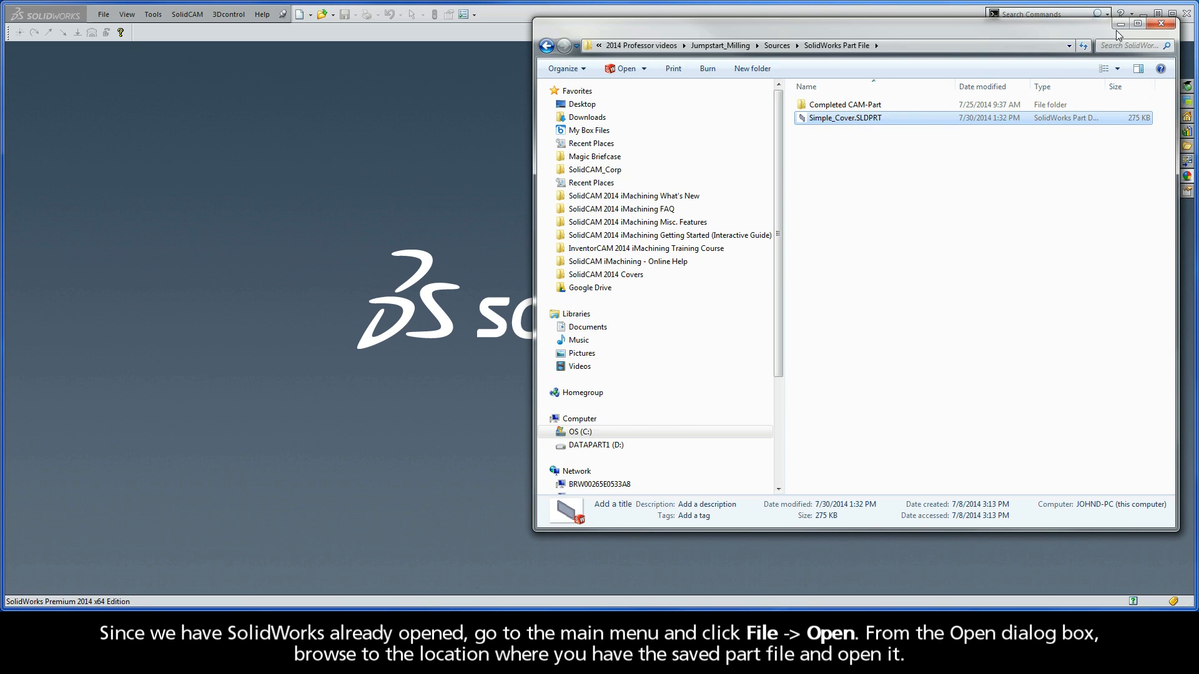
pyautogui.click(1161, 23)
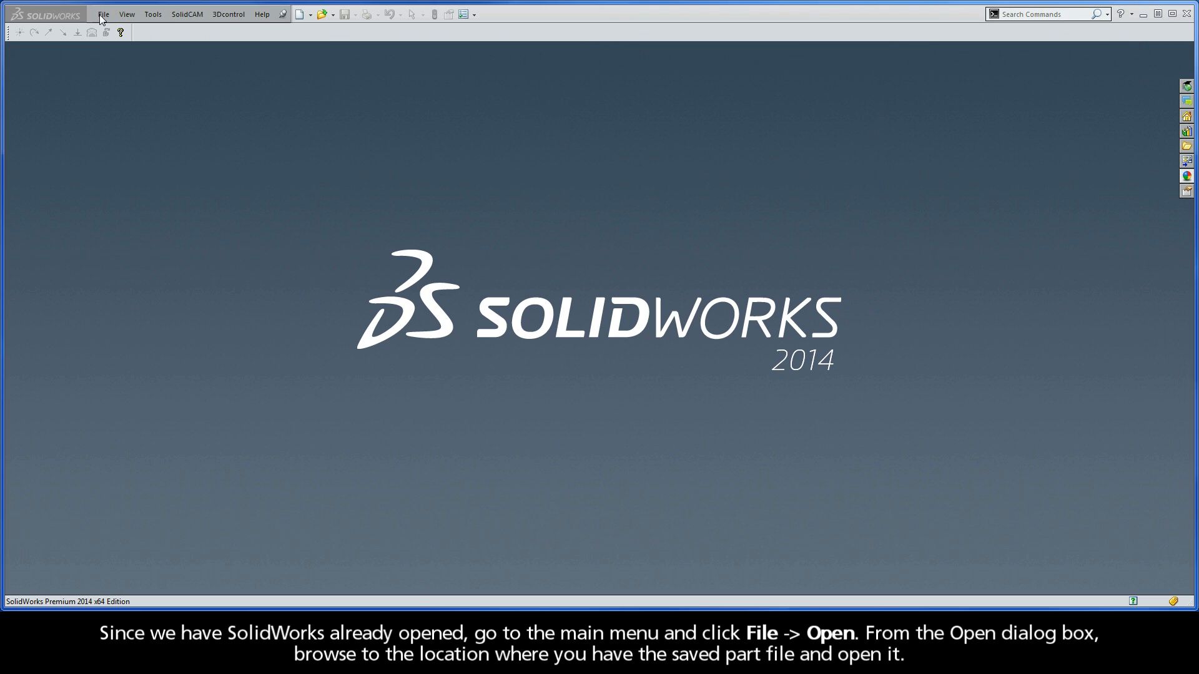
# - Open Simple_Cover.SLDPRT from the Open dialog
pyautogui.click(103, 14)
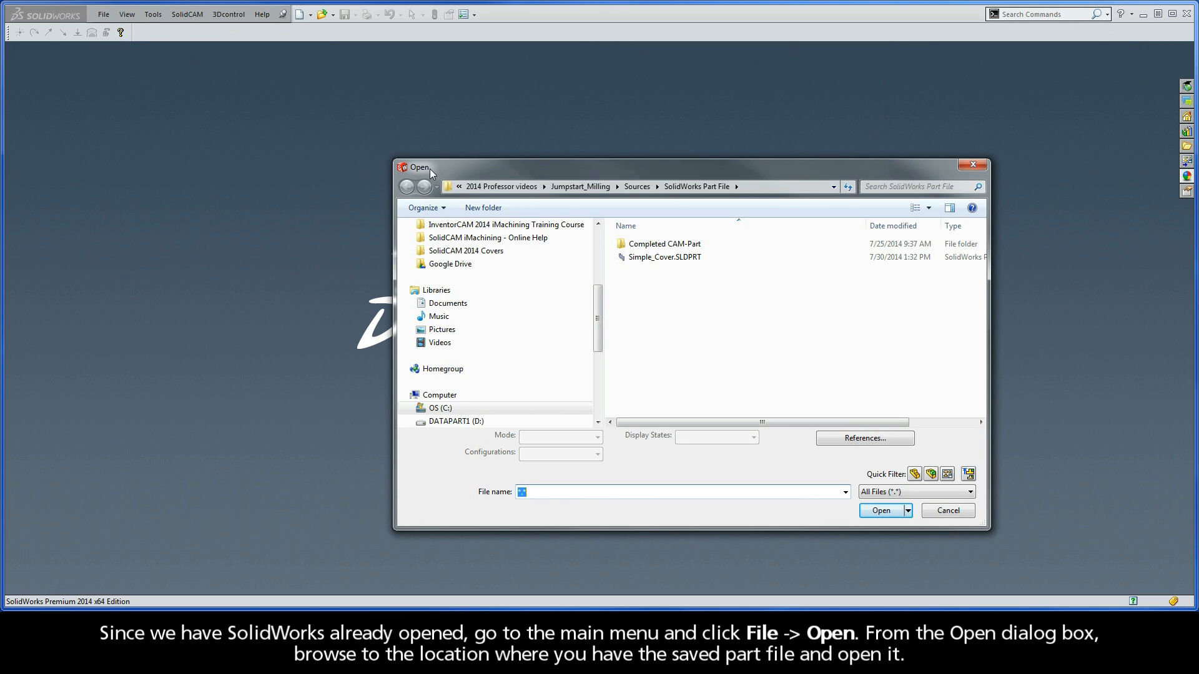
pyautogui.click(665, 257)
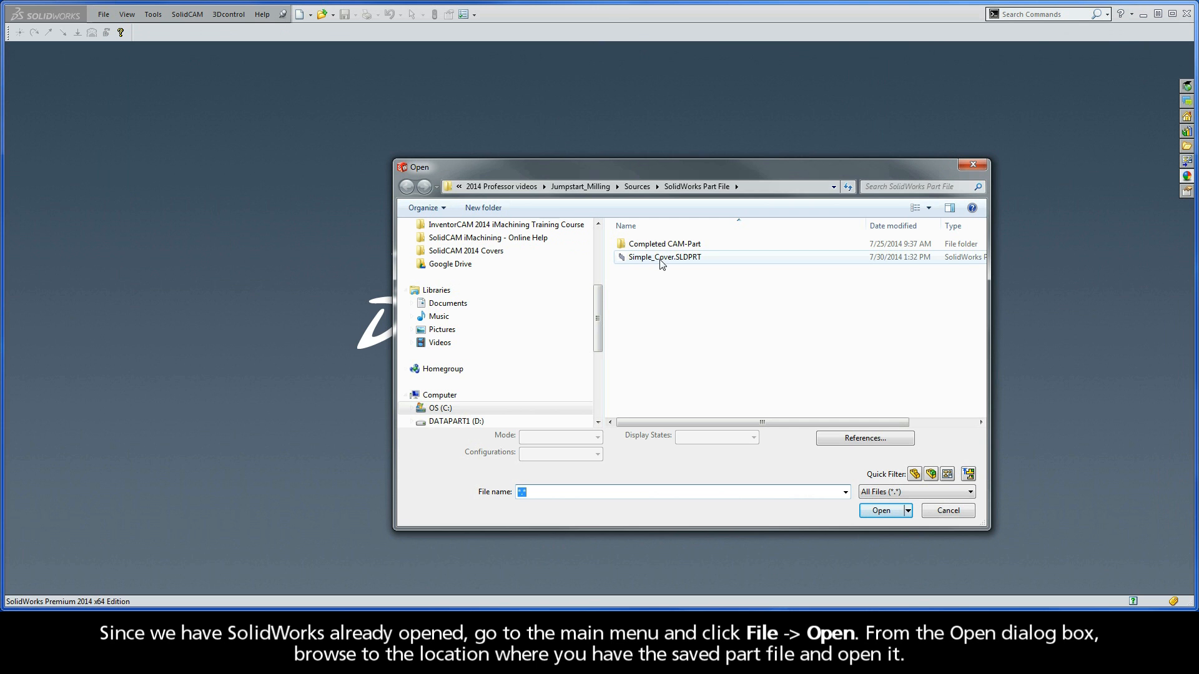
pyautogui.doubleClick(664, 256)
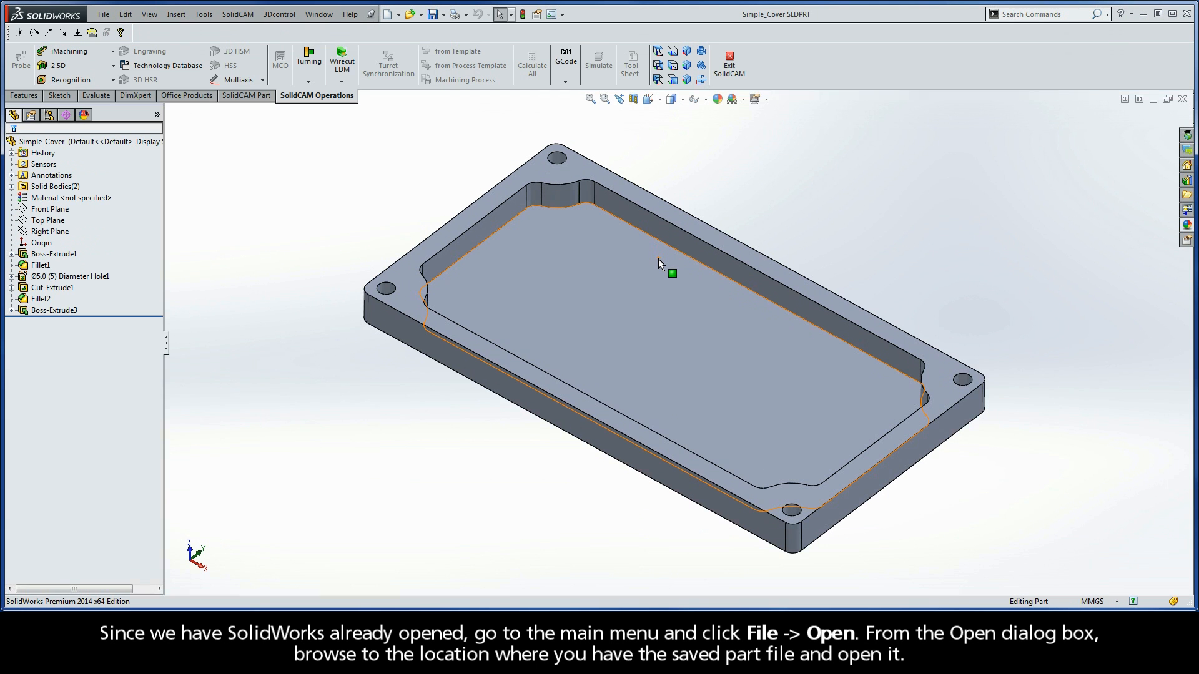
pyautogui.moveTo(671, 273)
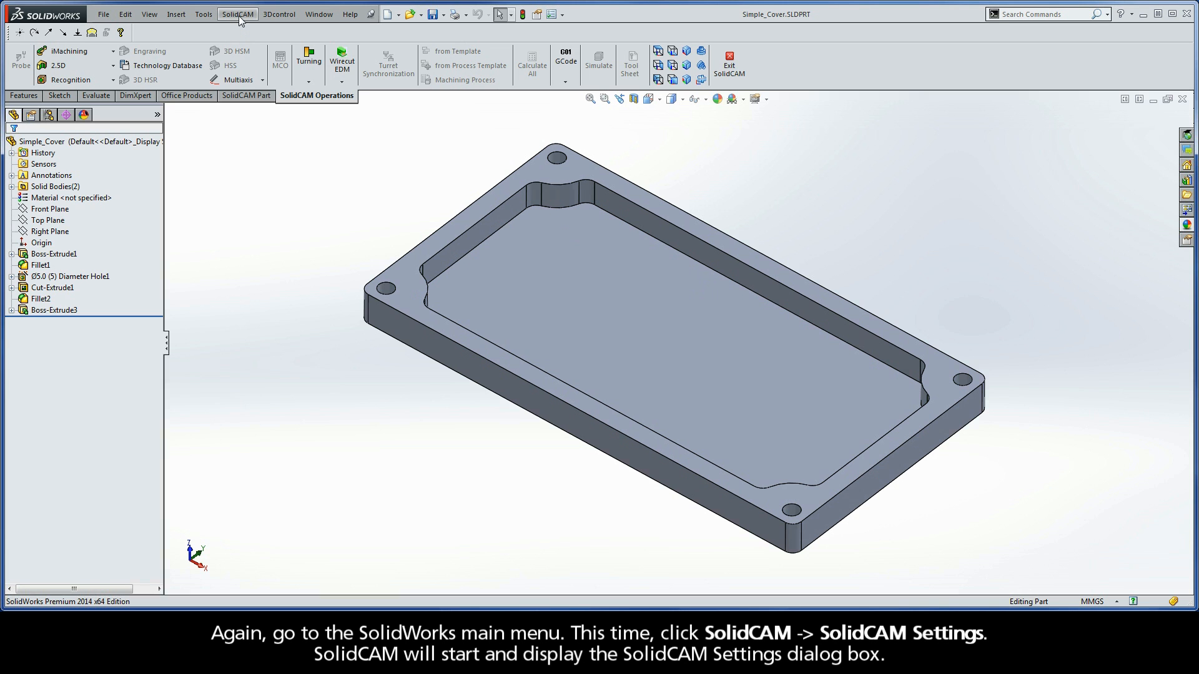
# - Open SolidCAM Settings and browse User directories, Units and Default CNC-Controller pages
pyautogui.click(238, 14)
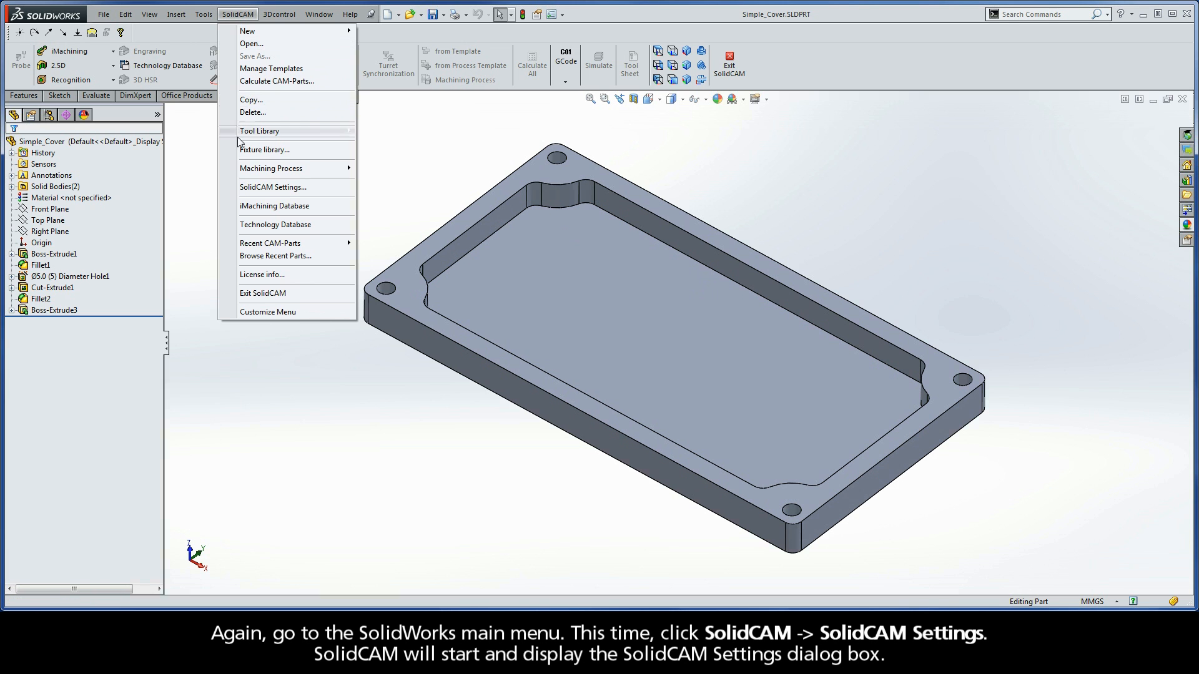
pyautogui.click(272, 187)
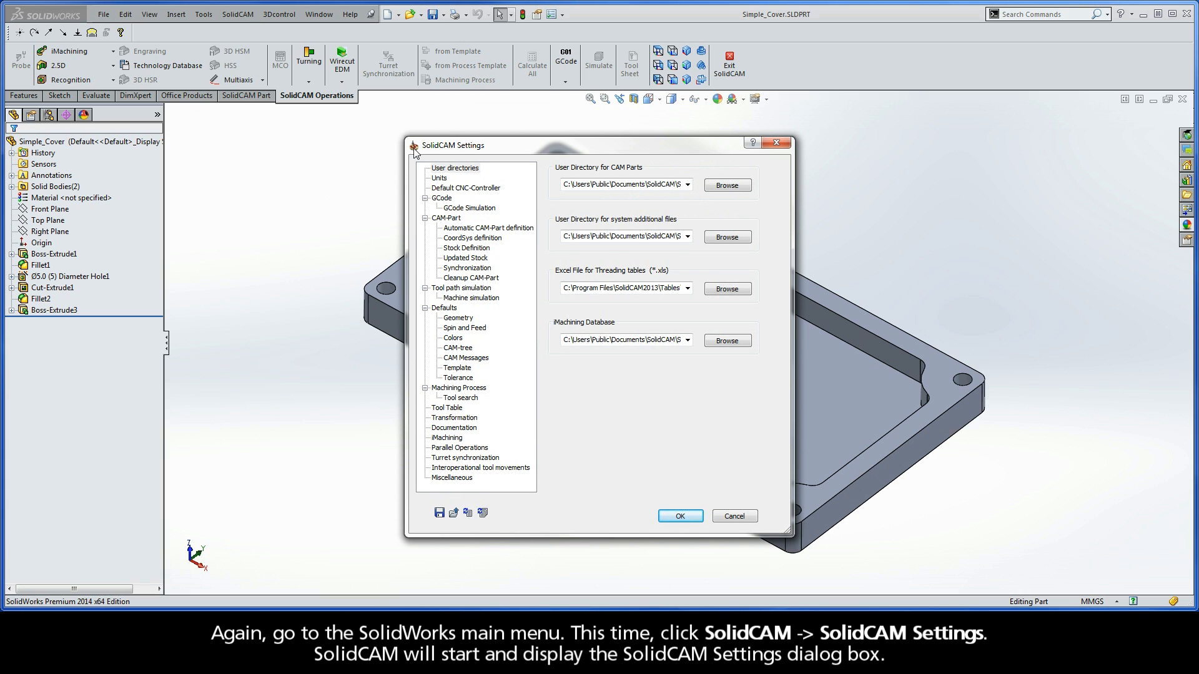
pyautogui.moveTo(483, 154)
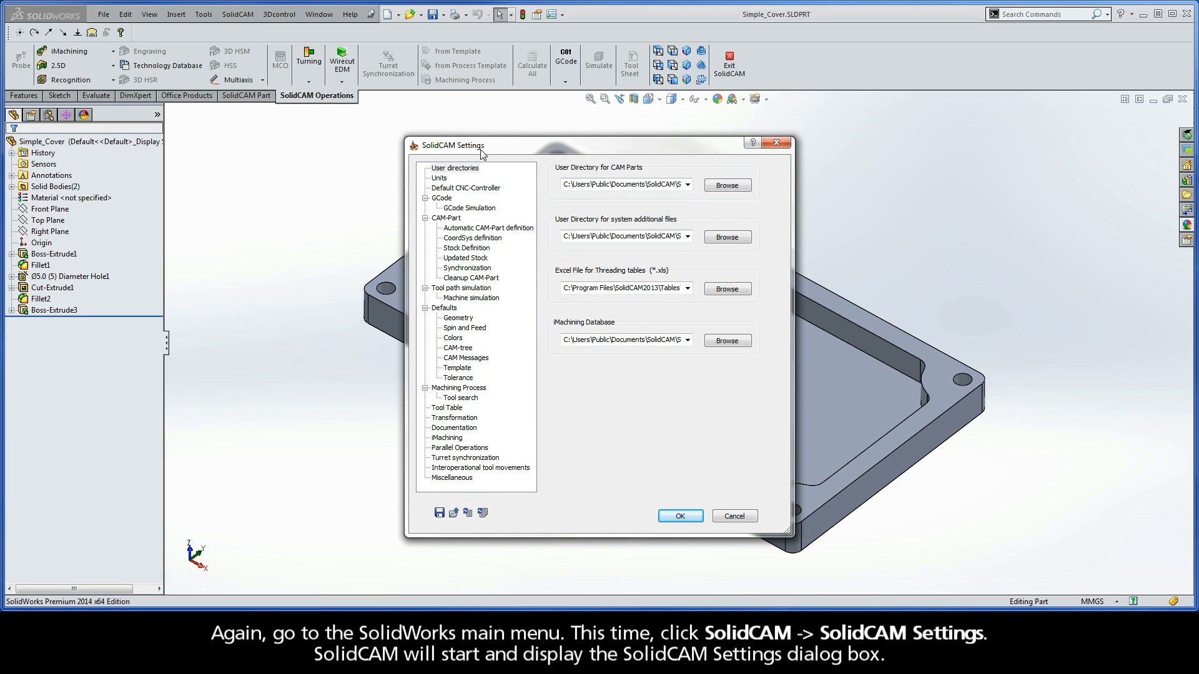
pyautogui.moveTo(454, 174)
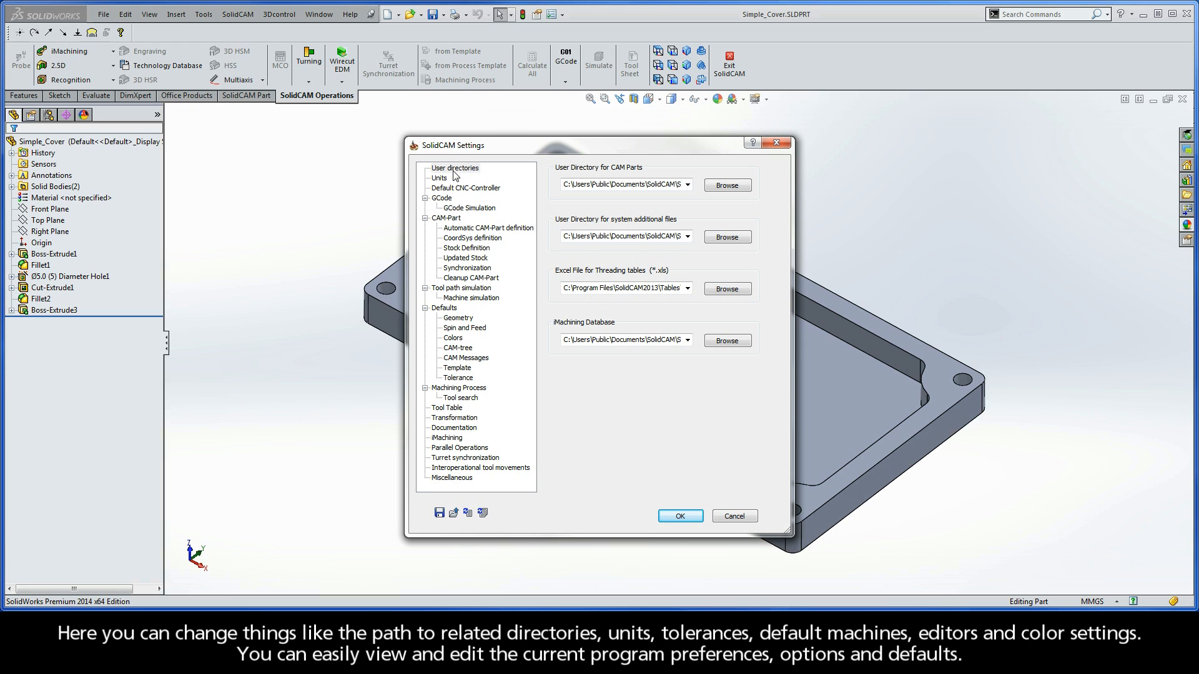
pyautogui.click(455, 167)
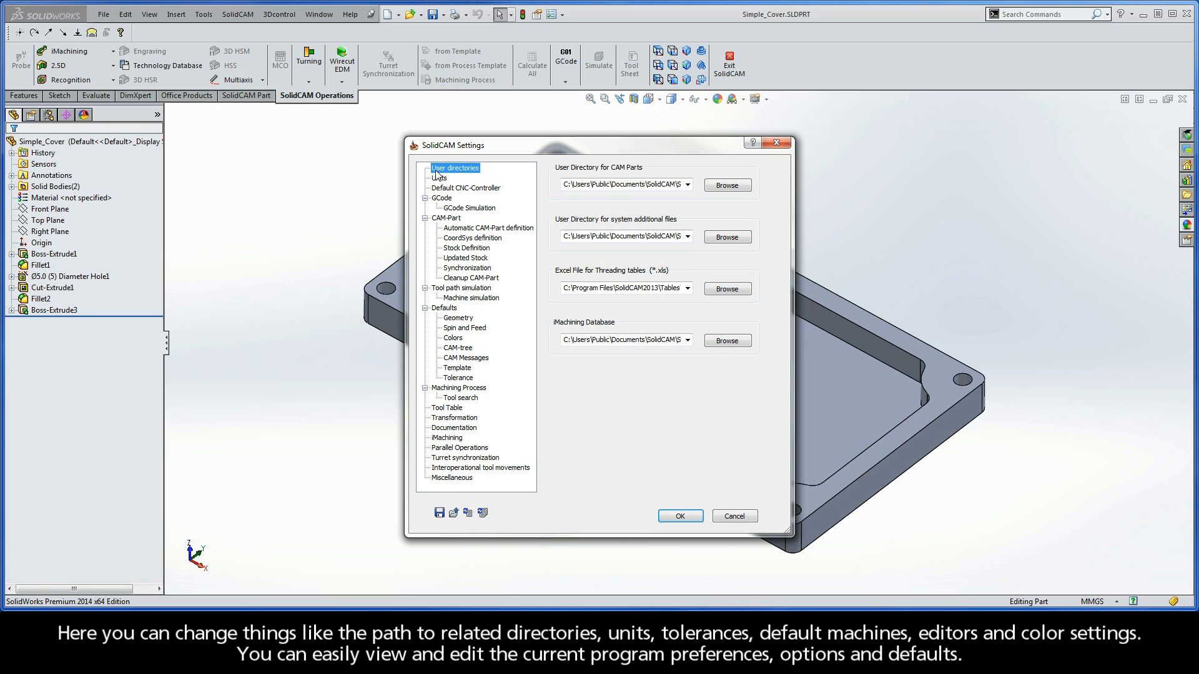
pyautogui.click(439, 178)
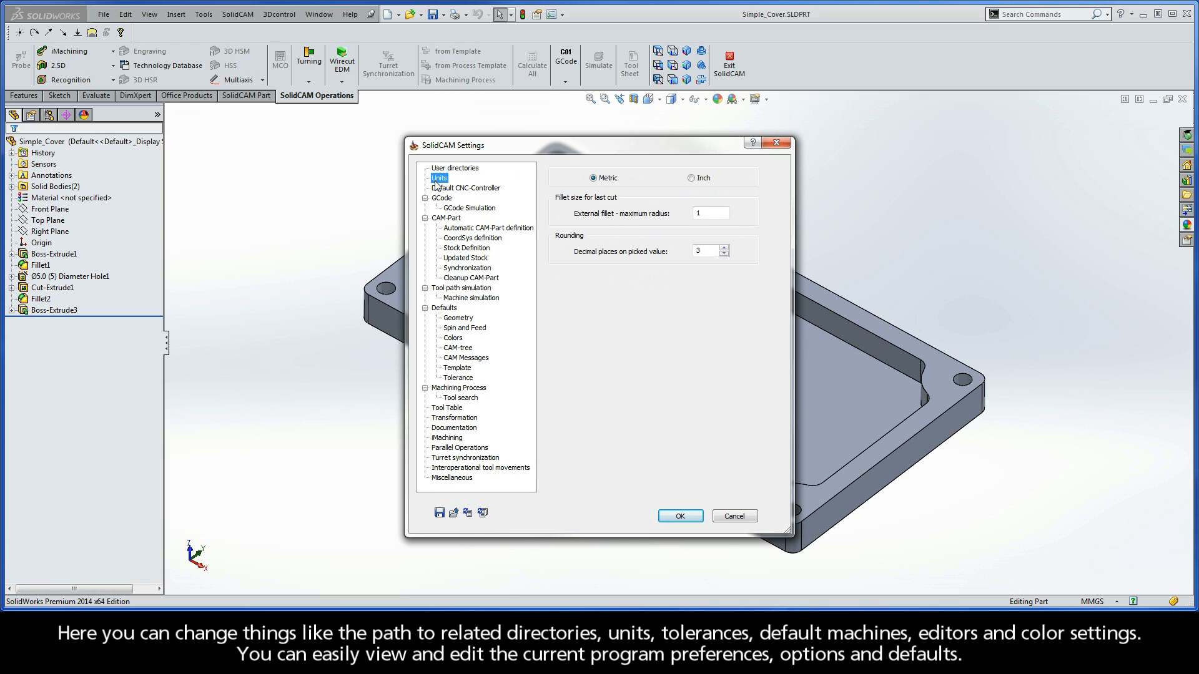
pyautogui.click(466, 188)
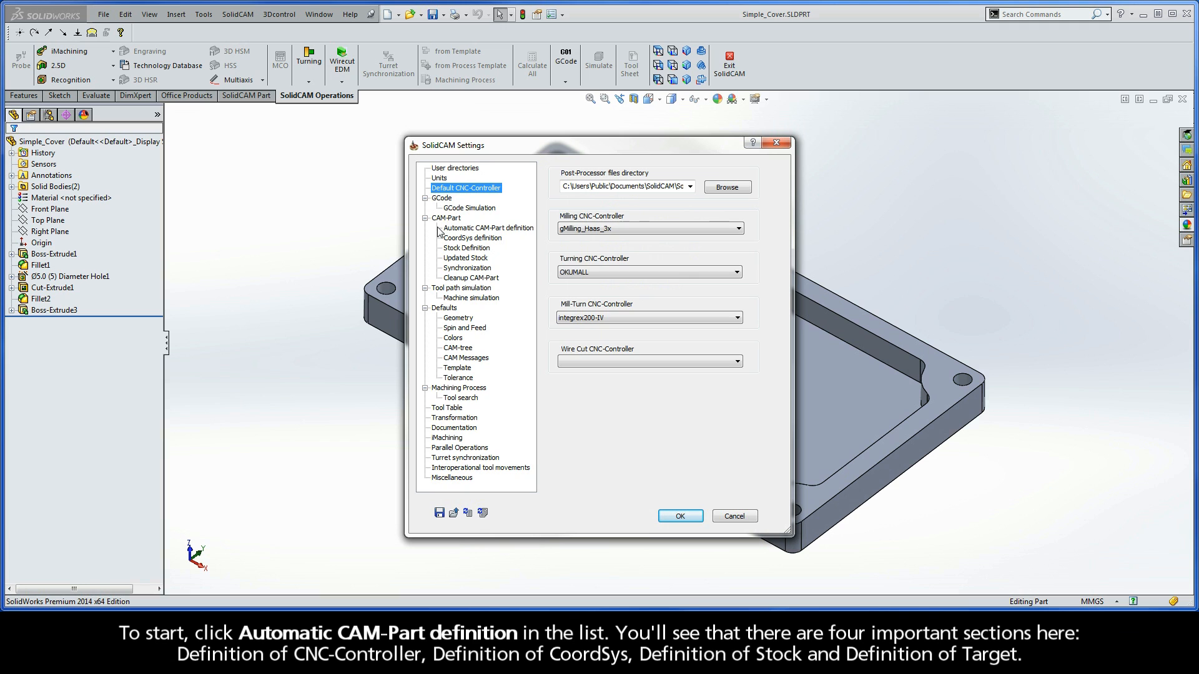
# - Uncheck default CNC-Controller, CoordSys, Stock and Target under Automatic CAM-Part definition
pyautogui.click(488, 228)
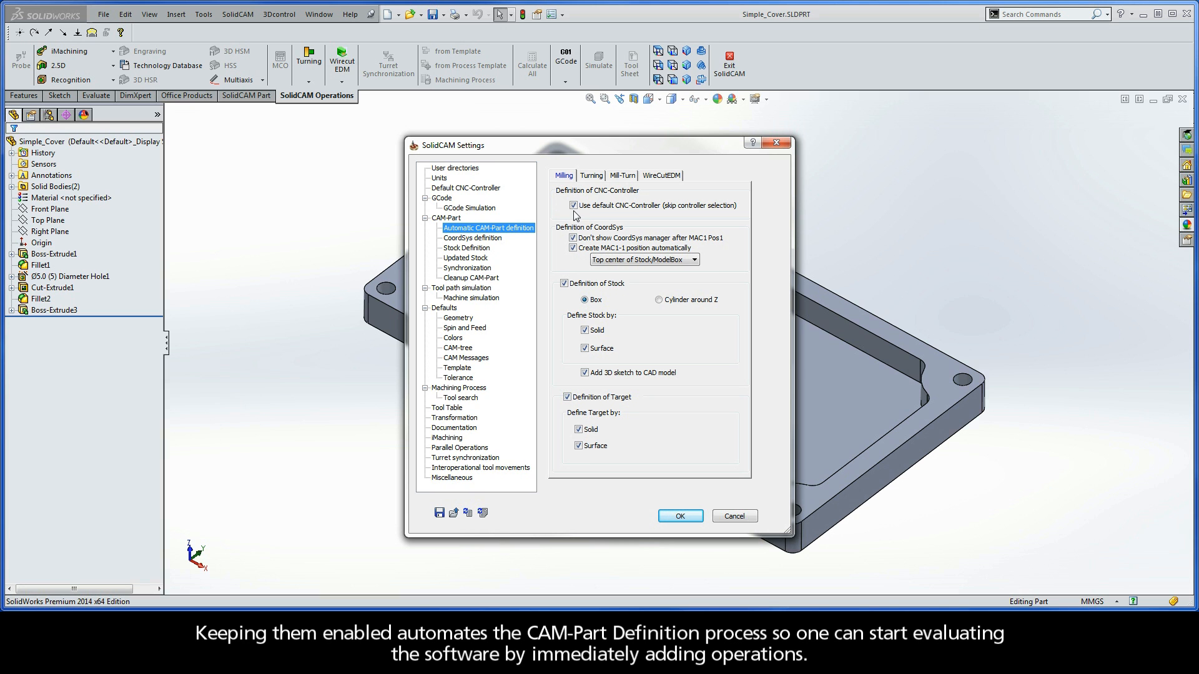
pyautogui.click(572, 205)
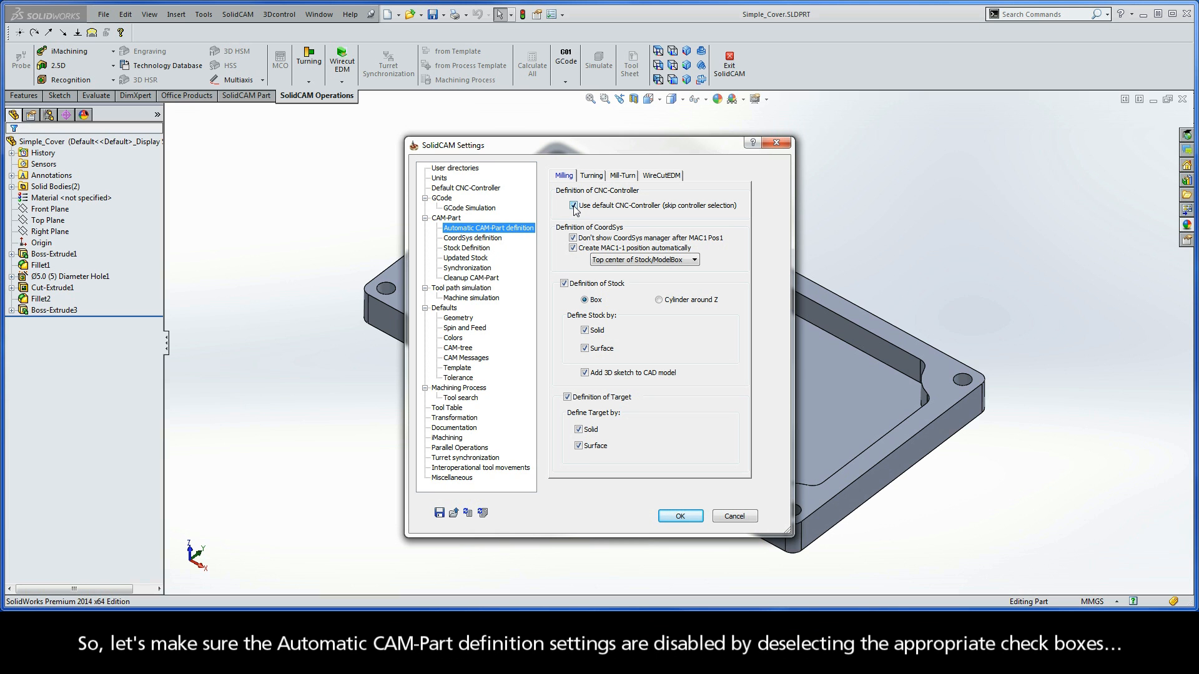
pyautogui.click(572, 205)
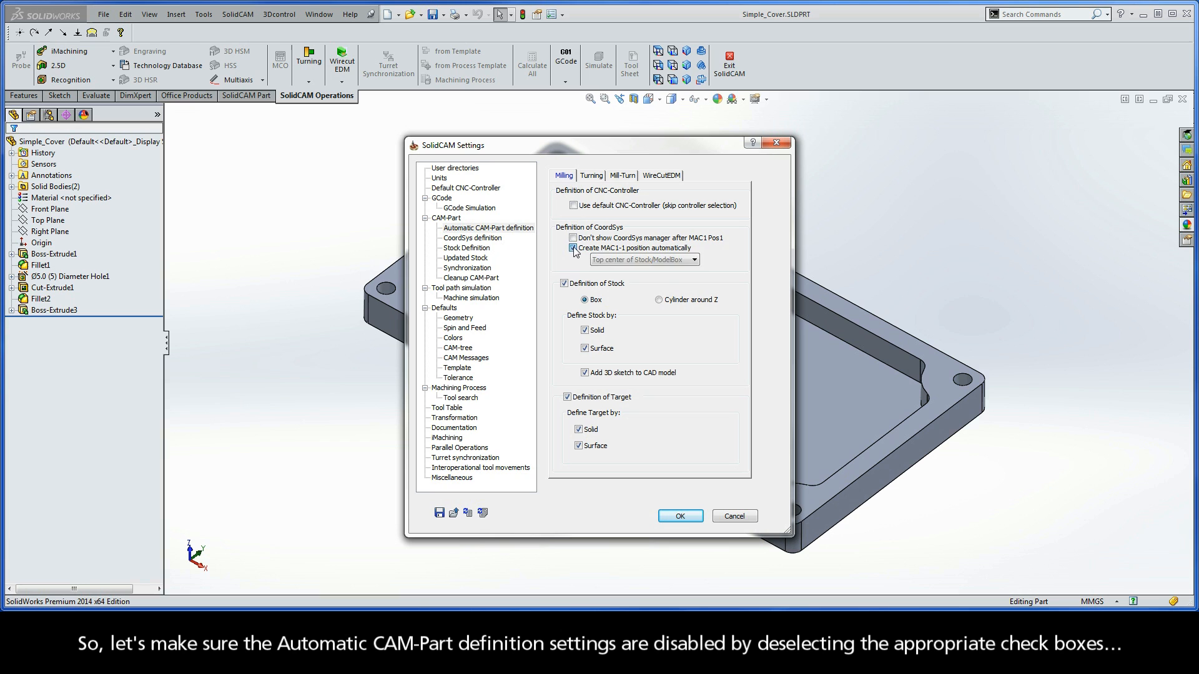
pyautogui.click(571, 248)
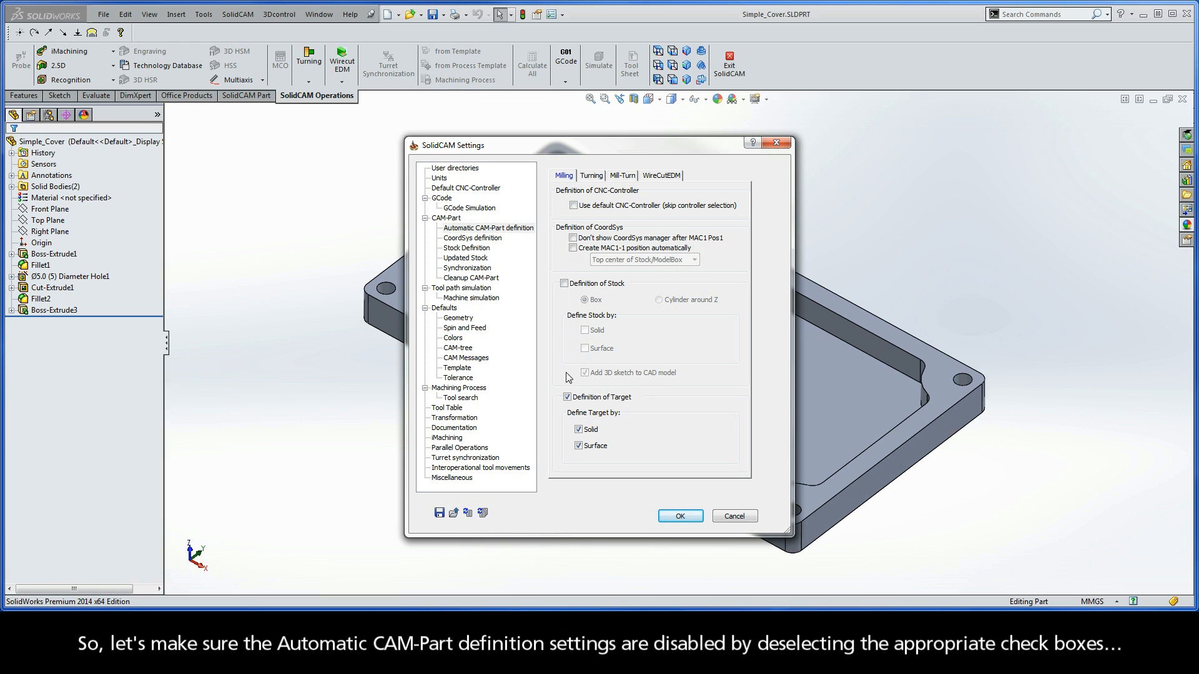
pyautogui.click(567, 397)
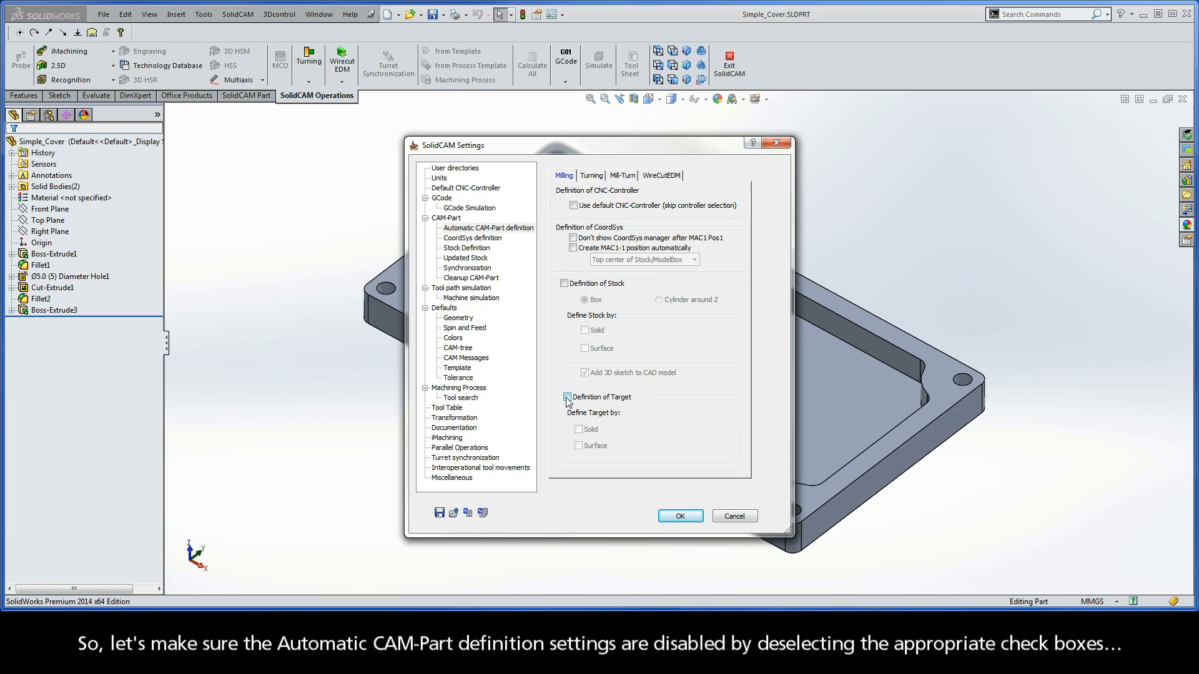
pyautogui.click(566, 397)
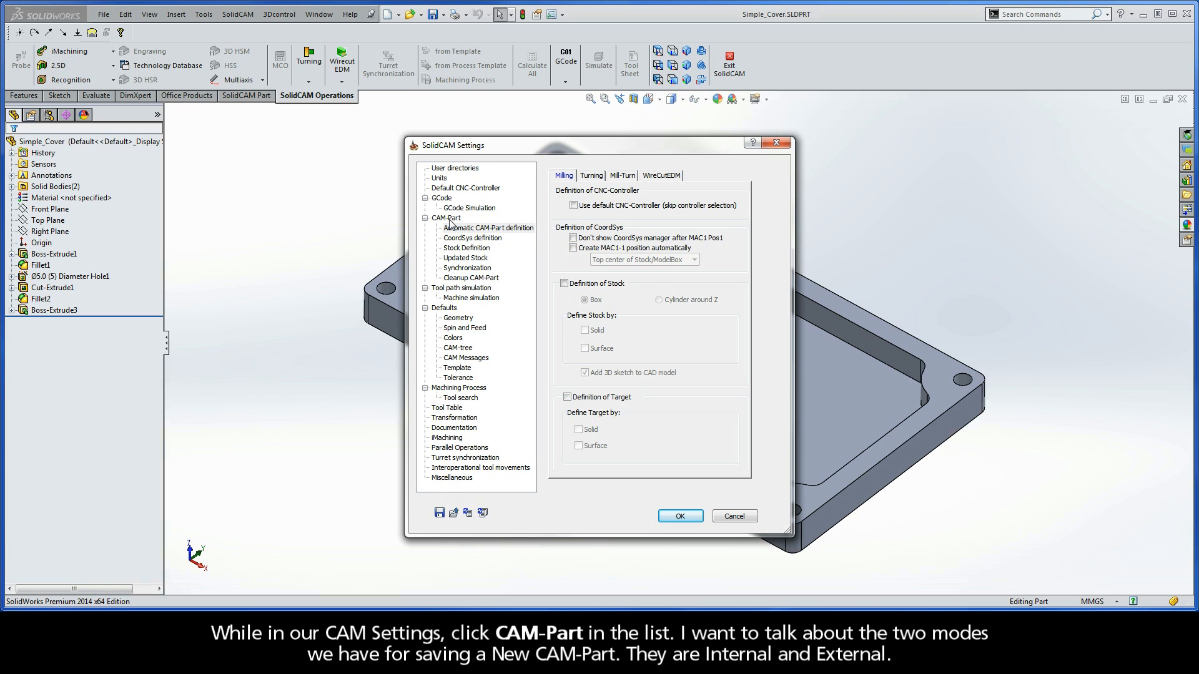
# - Toggle the CAM-Part page's new CAM-Part saving options between External and Internal
pyautogui.click(447, 218)
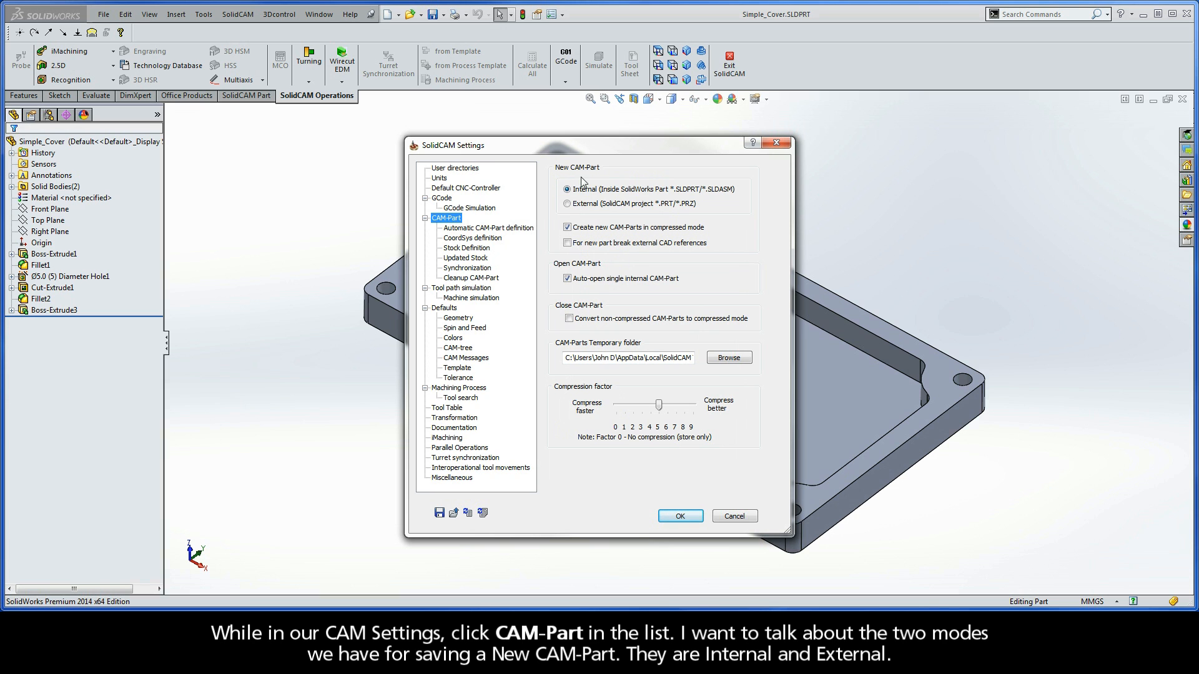
pyautogui.click(566, 203)
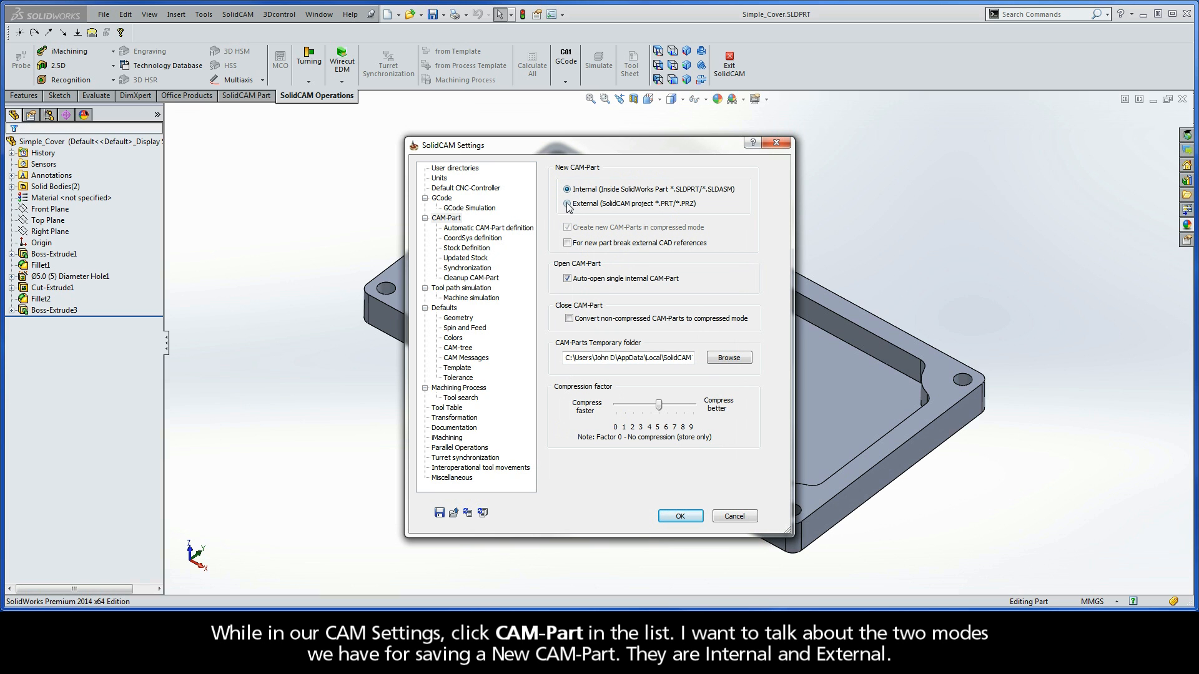
pyautogui.click(566, 204)
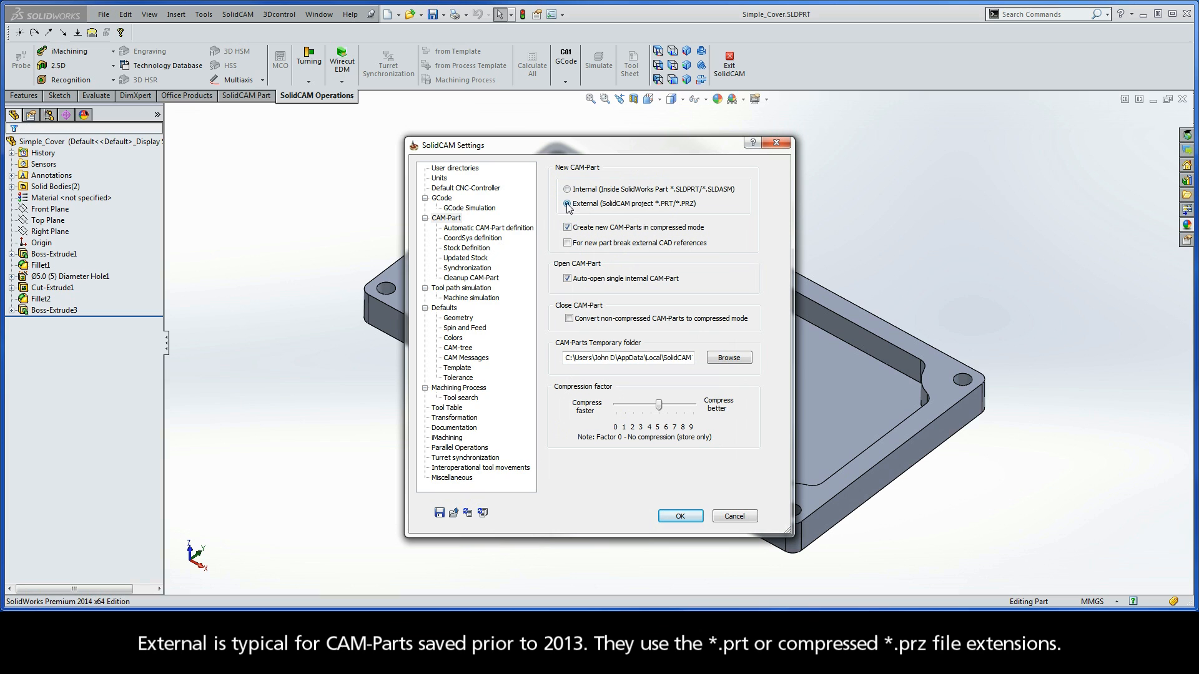
pyautogui.click(567, 190)
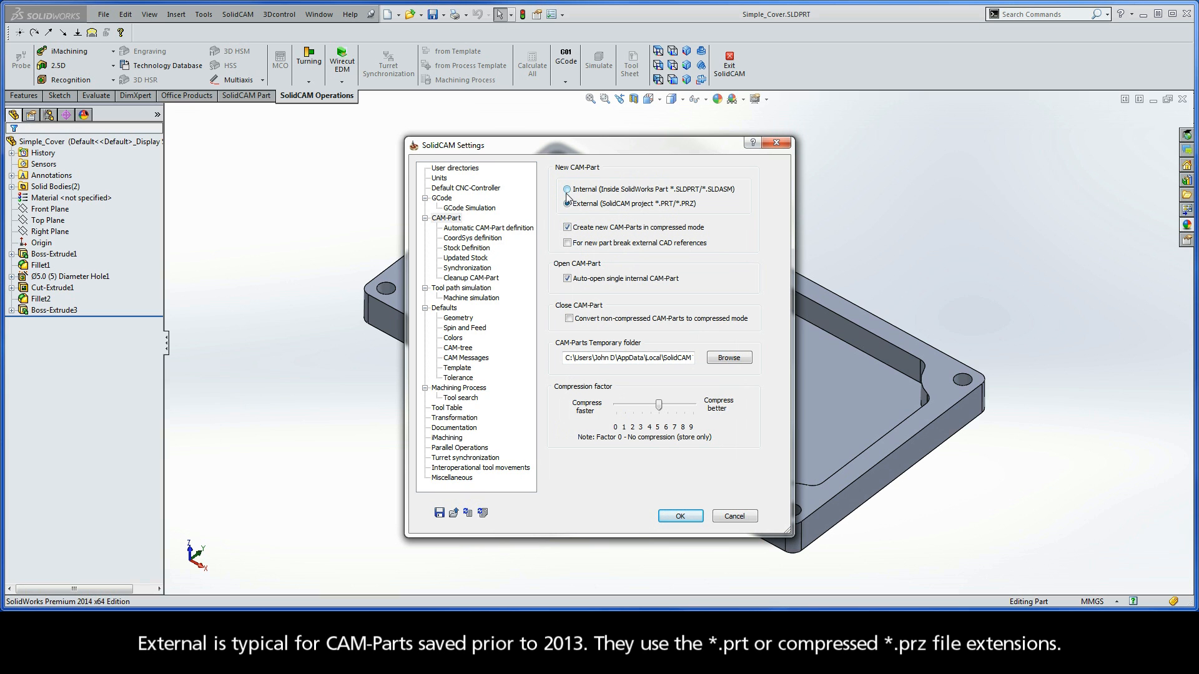
pyautogui.click(566, 204)
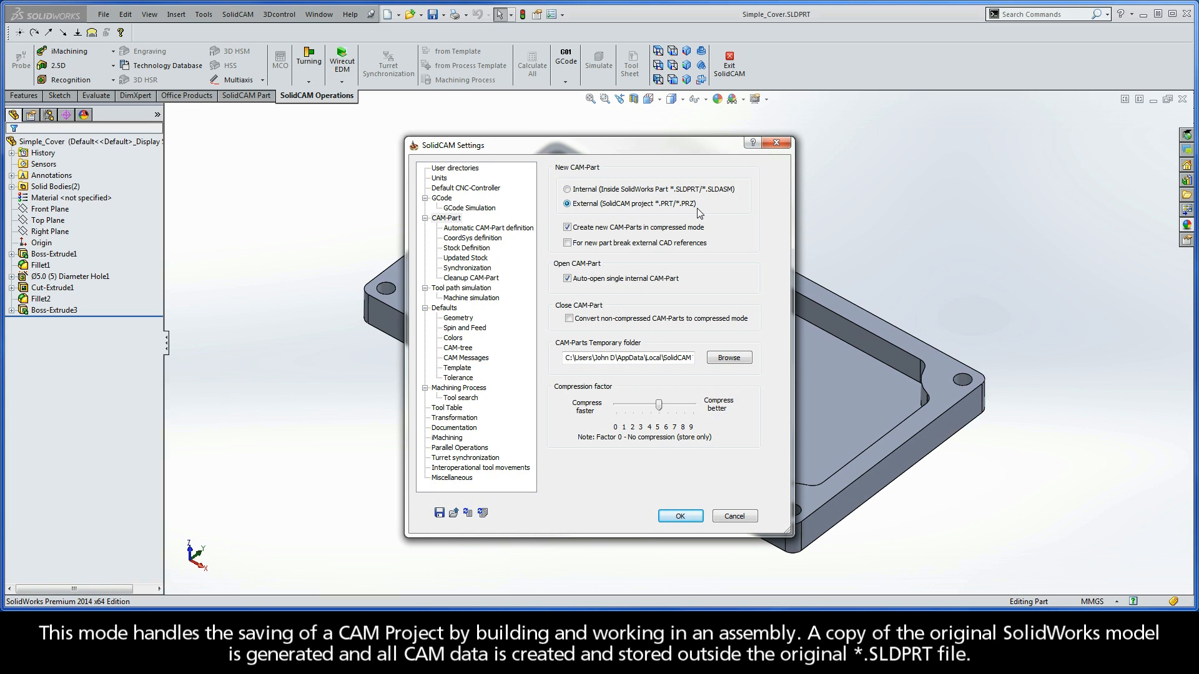
pyautogui.click(566, 189)
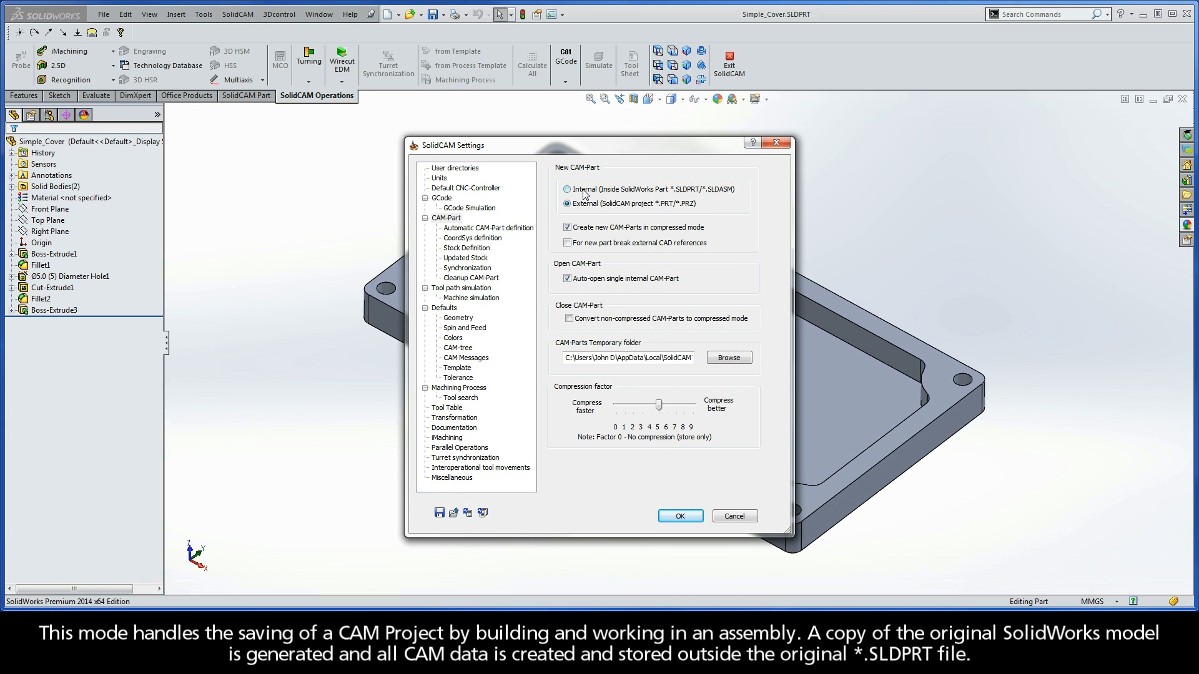
# - Finalize new CAM-Parts as External SolidCAM projects with compressed mode on
pyautogui.click(567, 203)
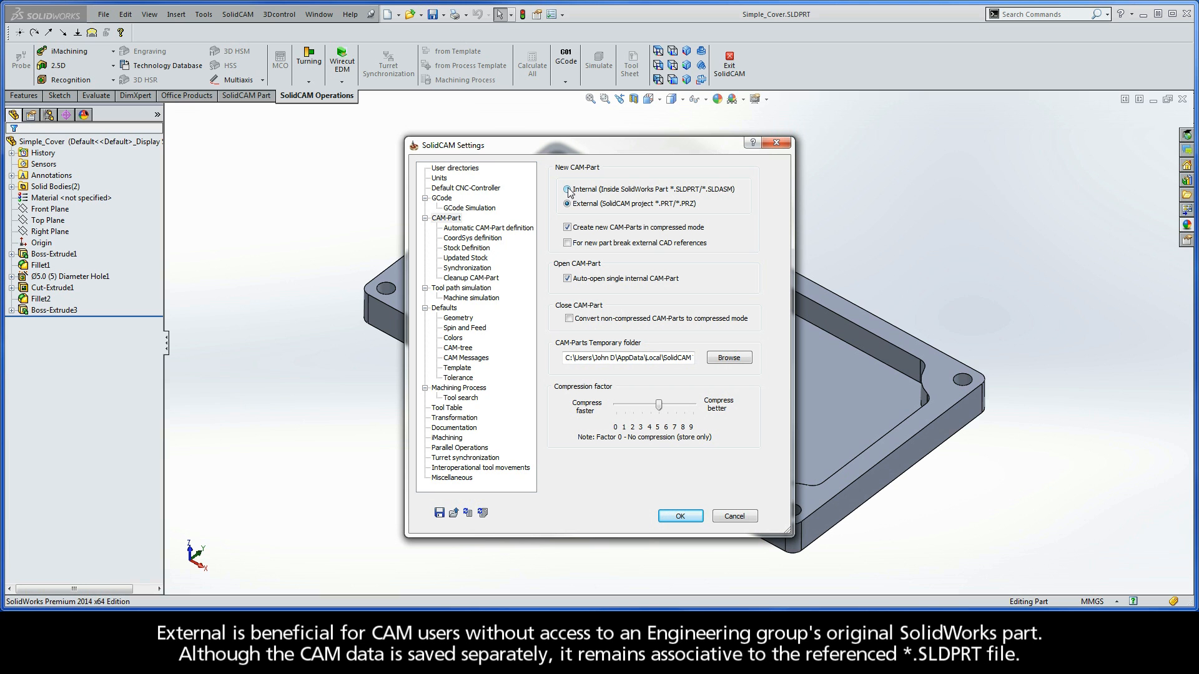
pyautogui.click(567, 190)
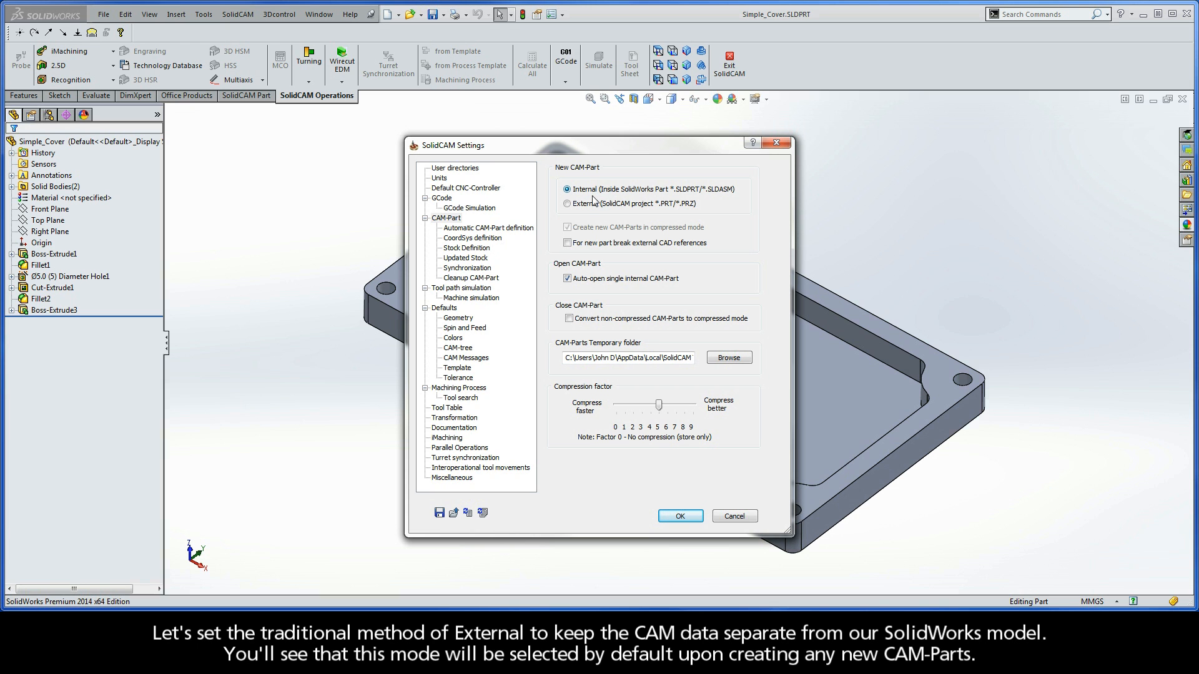
pyautogui.click(566, 204)
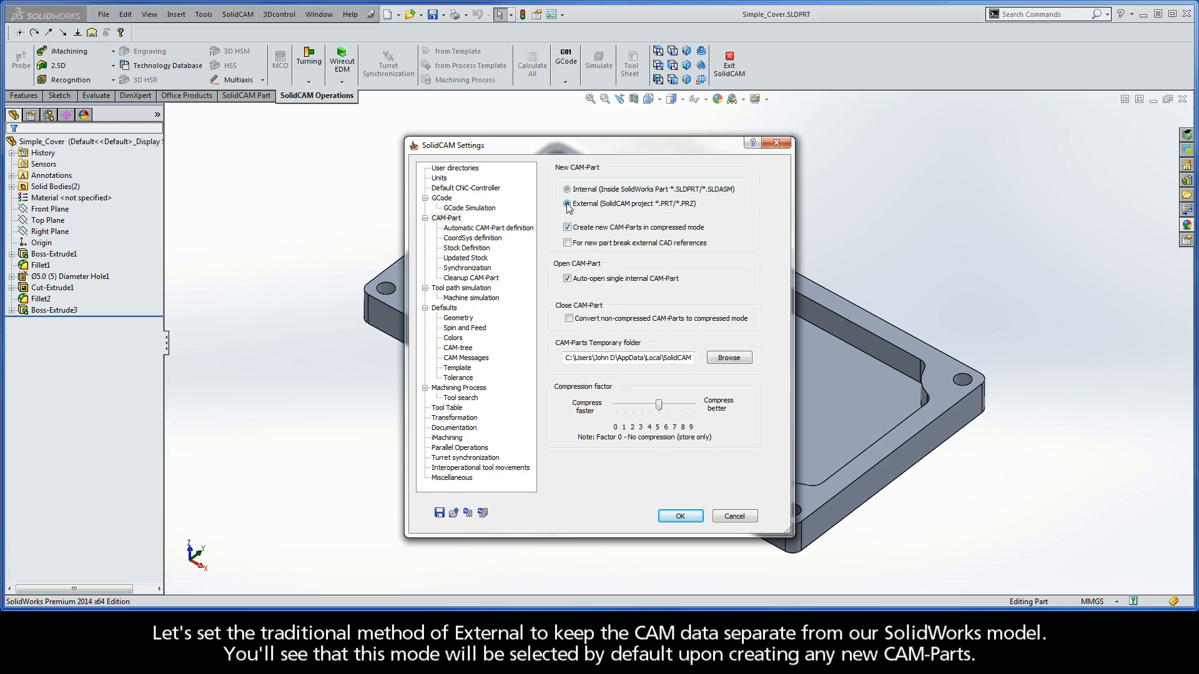
pyautogui.click(566, 203)
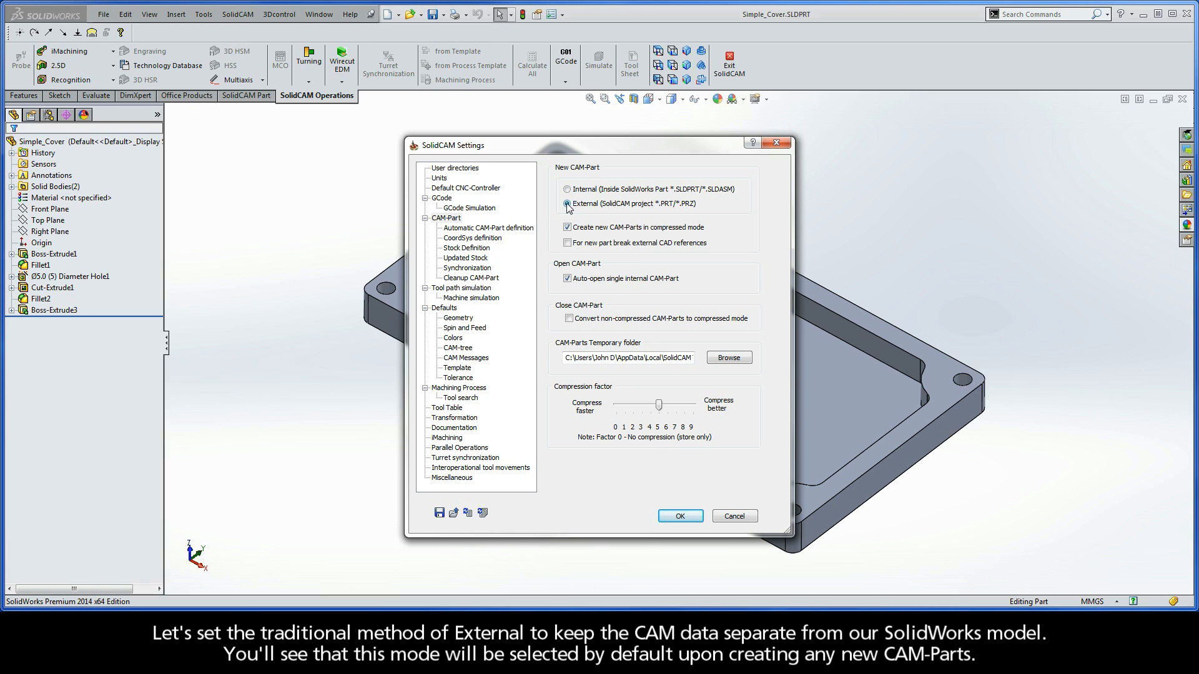
pyautogui.click(567, 204)
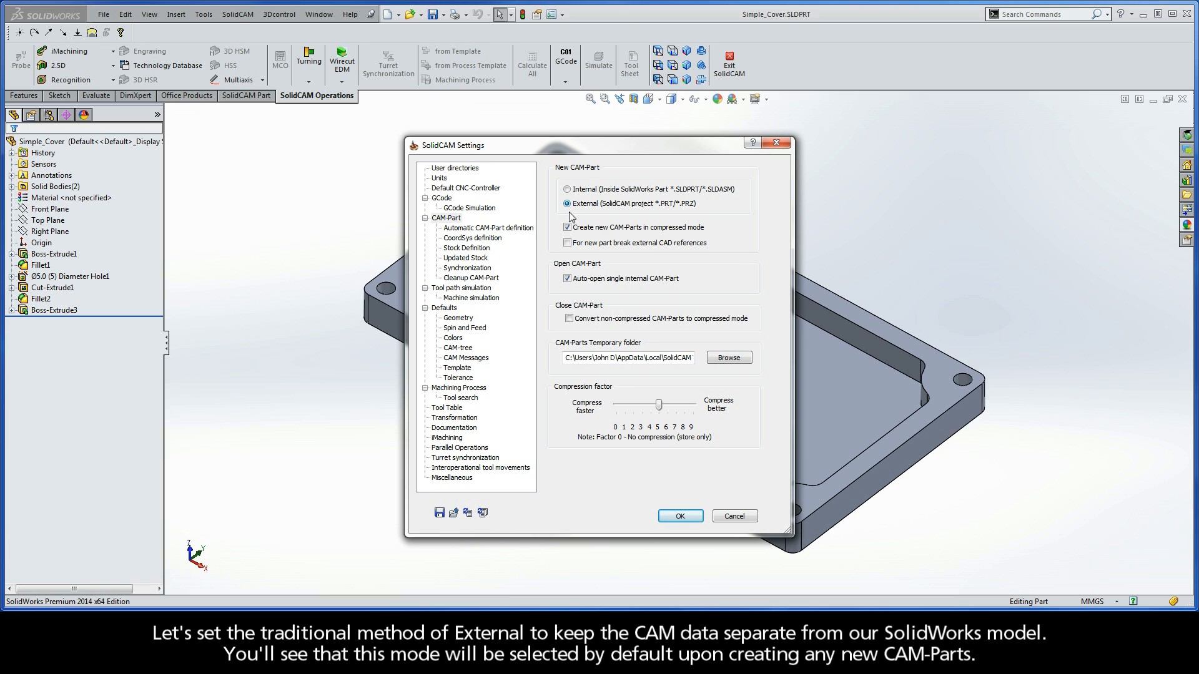
pyautogui.click(566, 227)
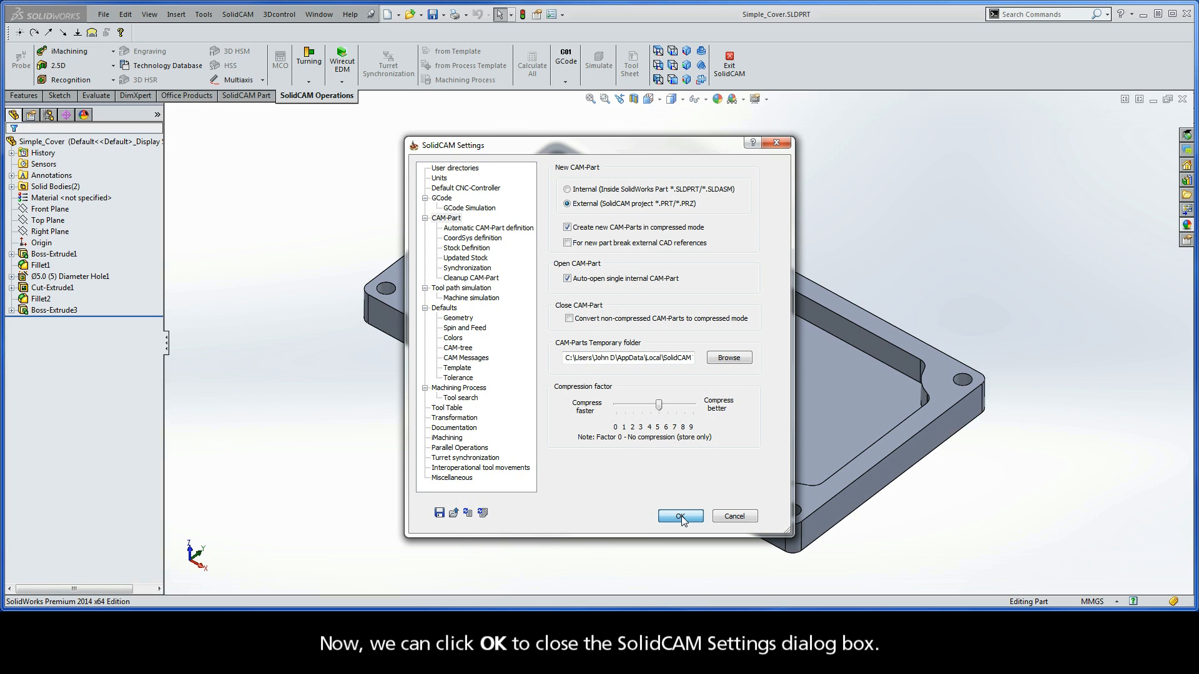
# - Confirm the SolidCAM Settings with OK
pyautogui.click(679, 517)
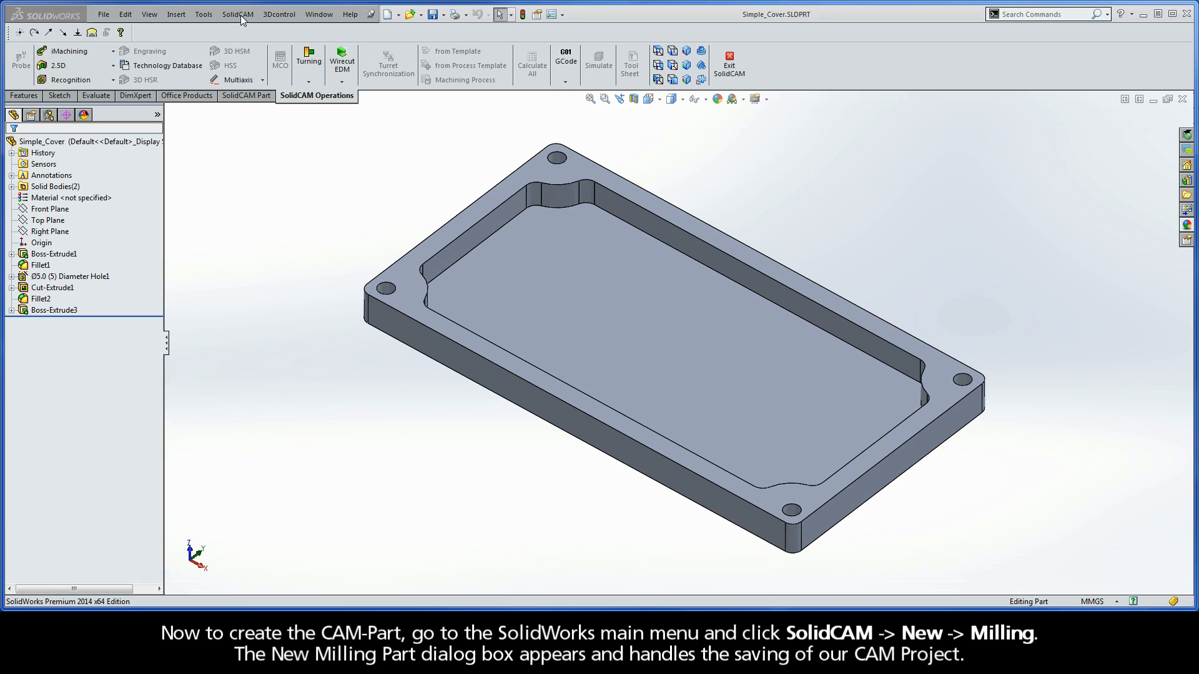
# - Choose SolidCAM > New > Milling to open the New Milling Part dialog
pyautogui.click(238, 14)
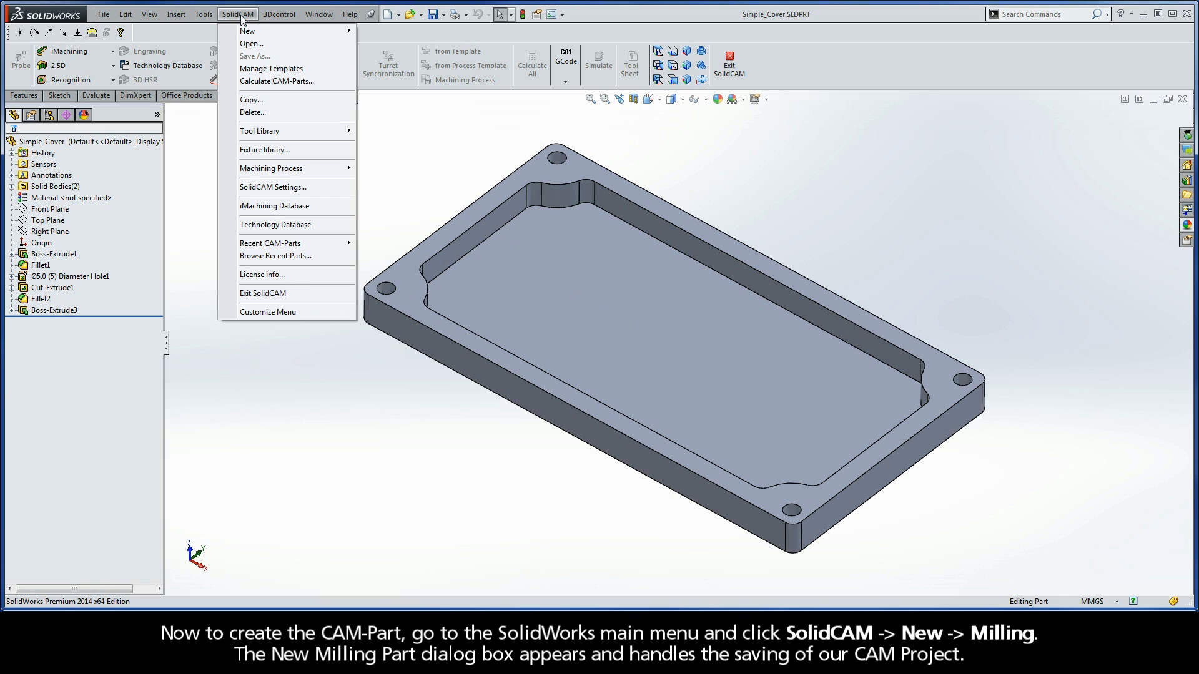
pyautogui.moveTo(248, 31)
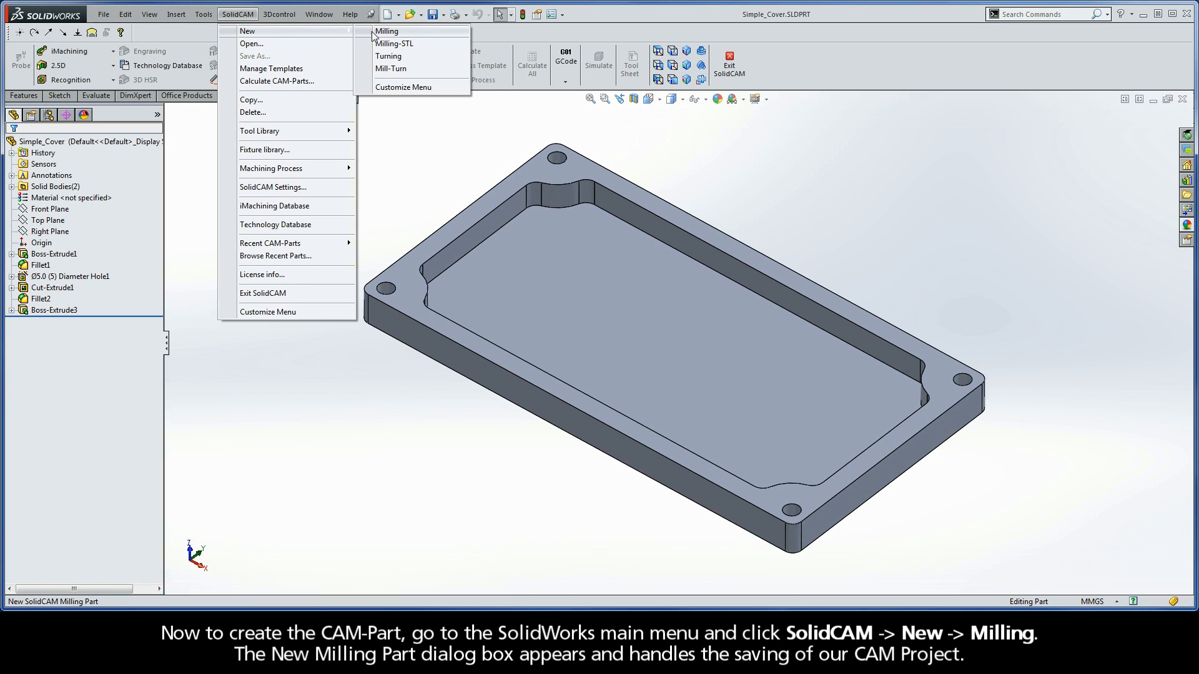
pyautogui.click(387, 31)
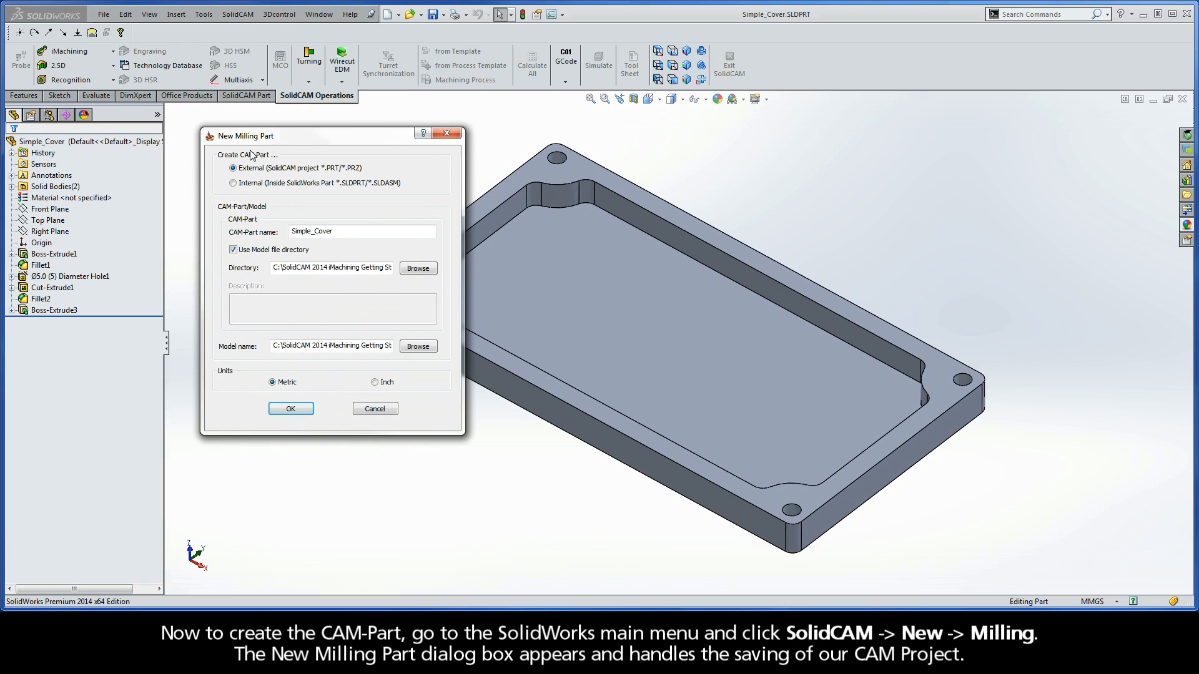
pyautogui.moveTo(277, 144)
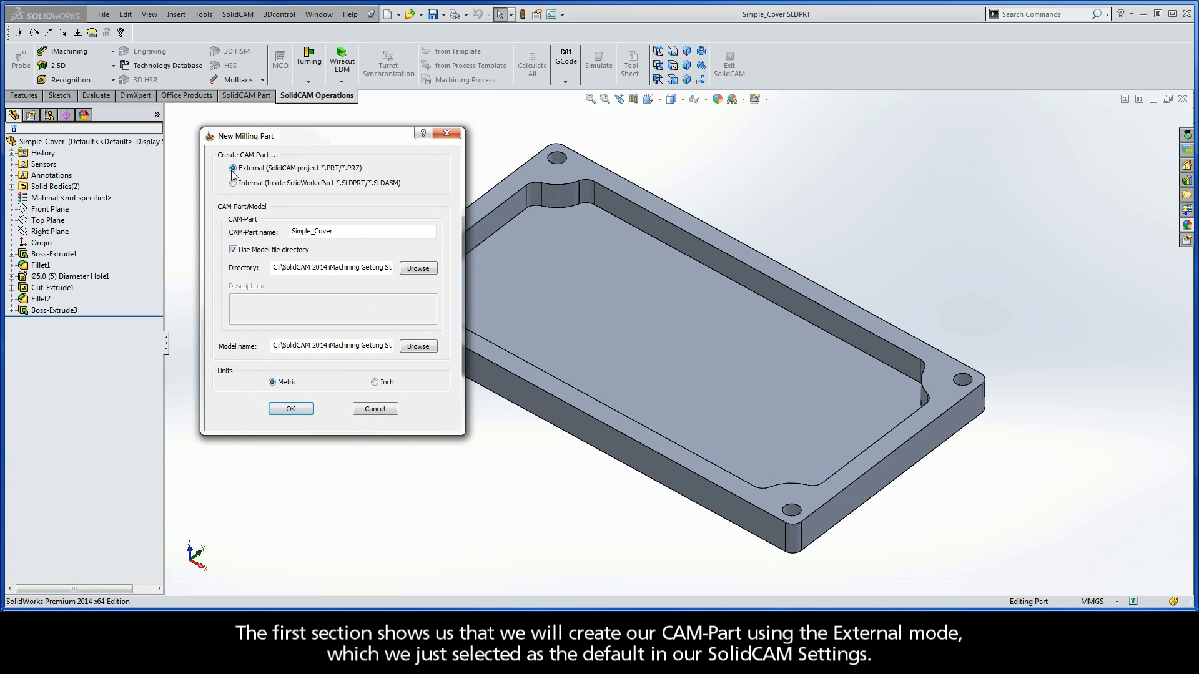
pyautogui.moveTo(263, 176)
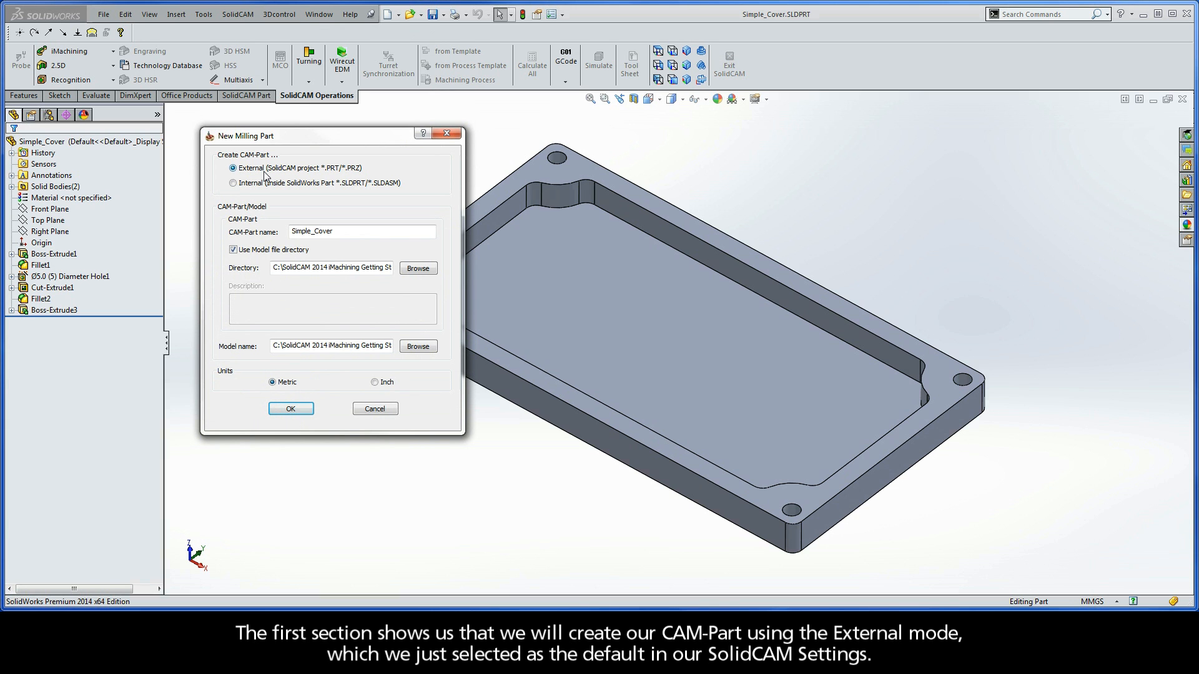
pyautogui.moveTo(258, 243)
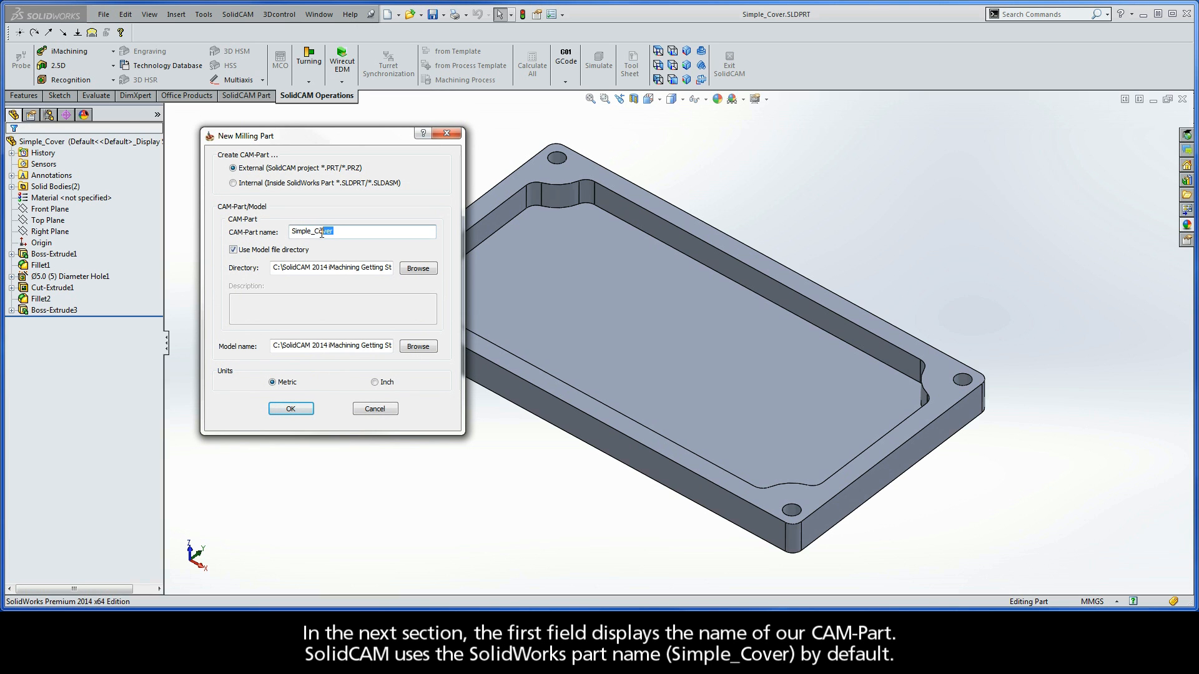
# - Review the Simple_Cover name and directory fields, then create the milling CAM-Part
pyautogui.tripleClick(362, 231)
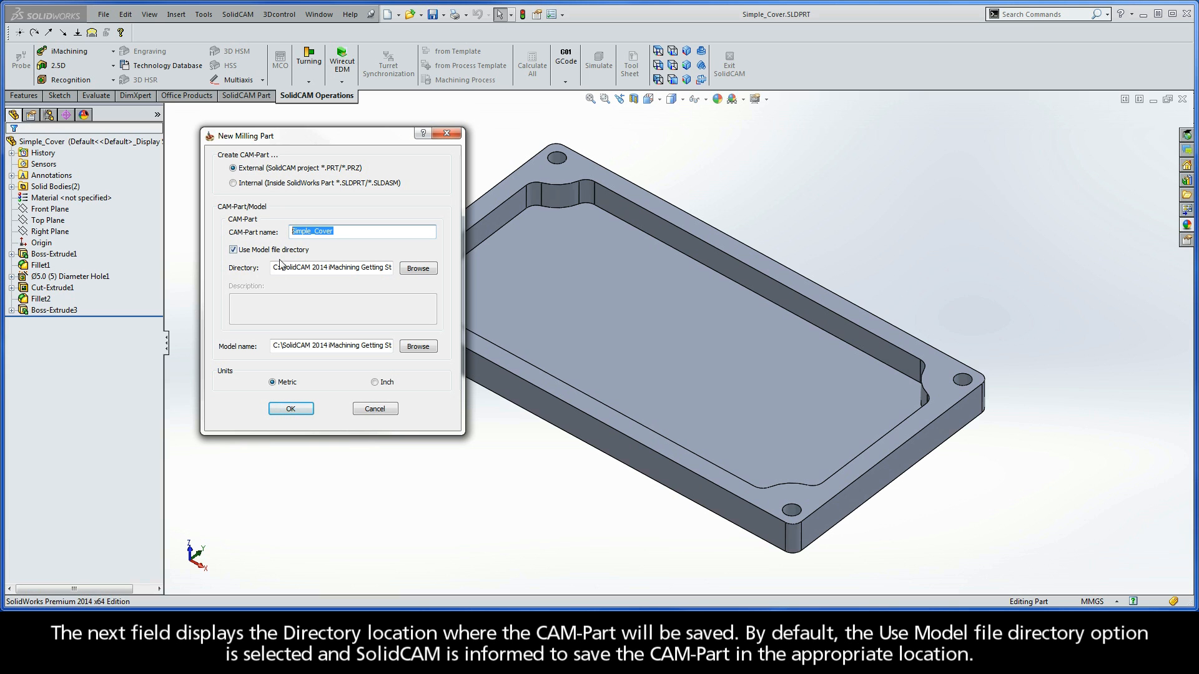
pyautogui.click(331, 268)
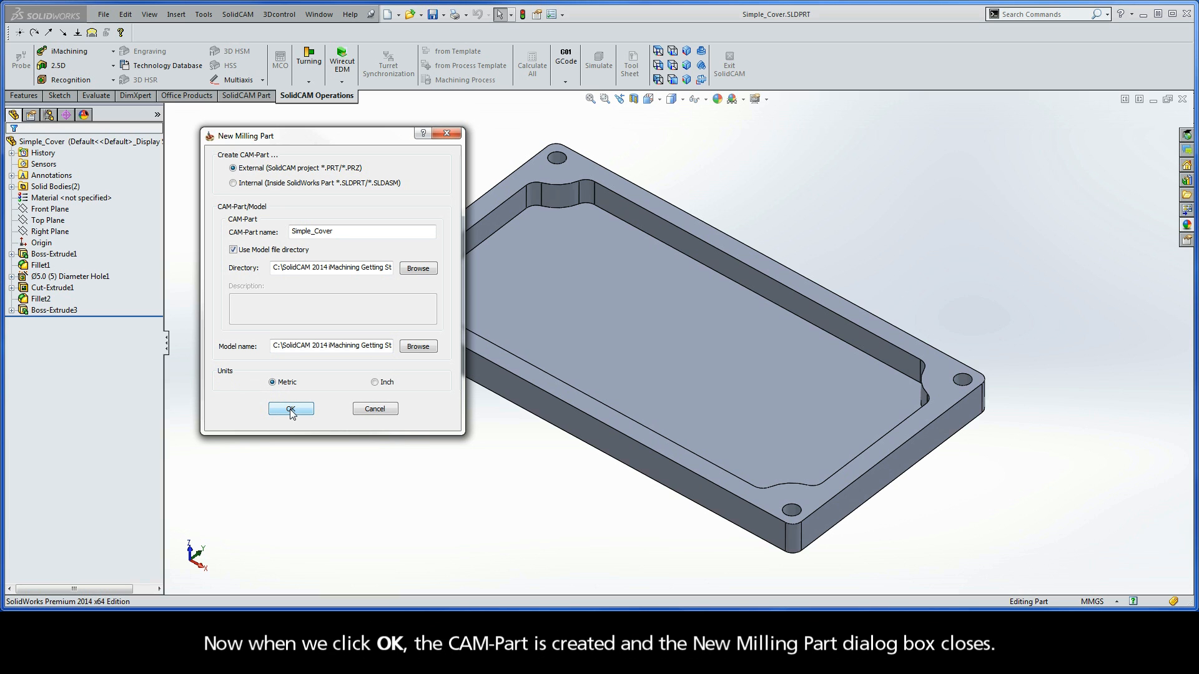
pyautogui.click(291, 409)
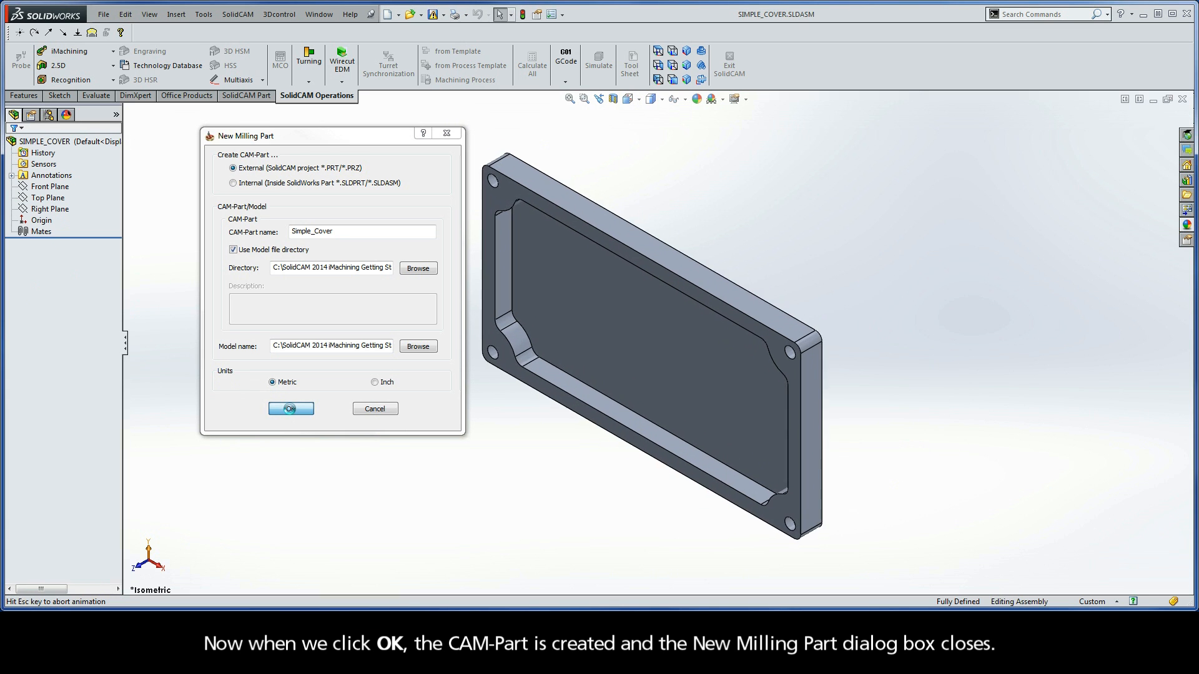
pyautogui.click(290, 408)
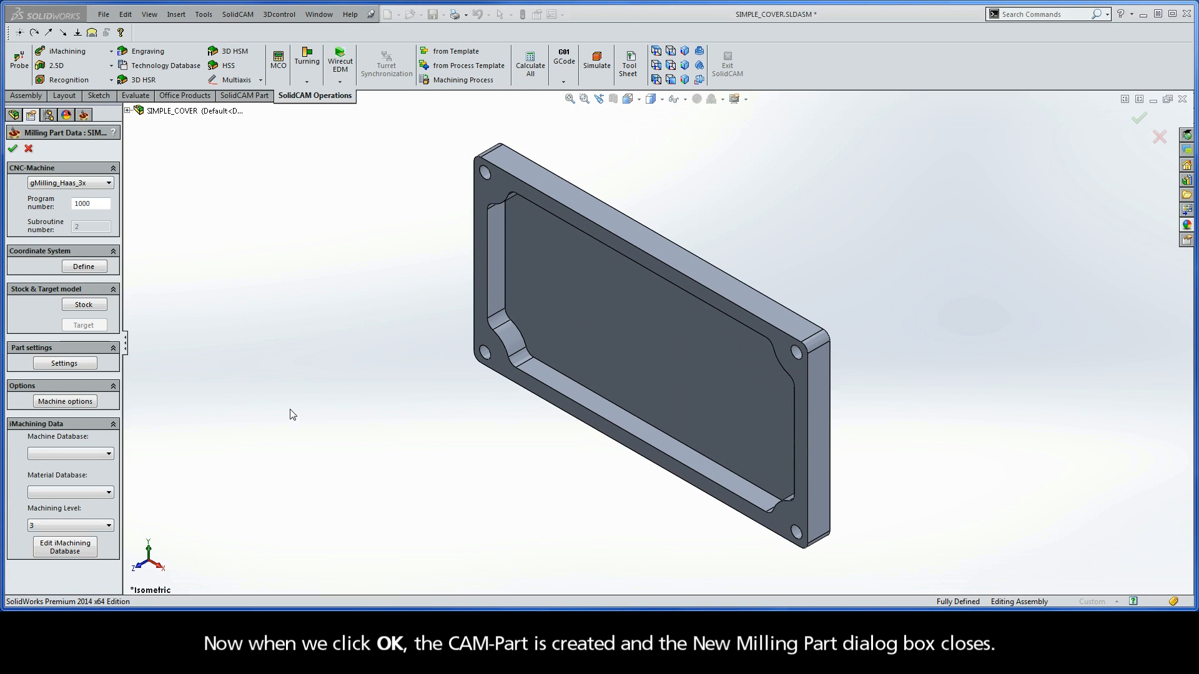